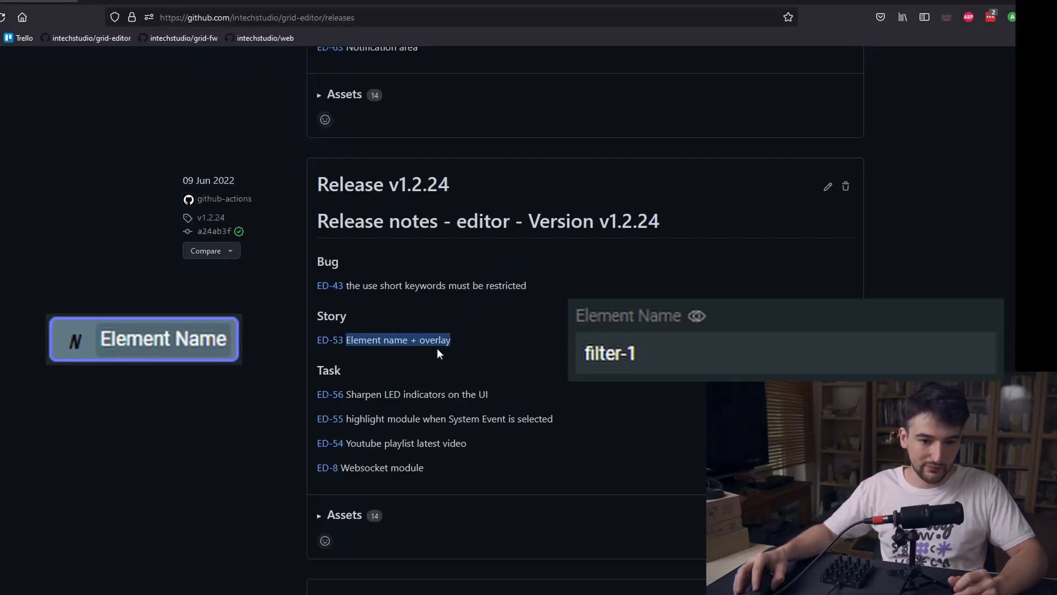
pyautogui.moveTo(357, 406)
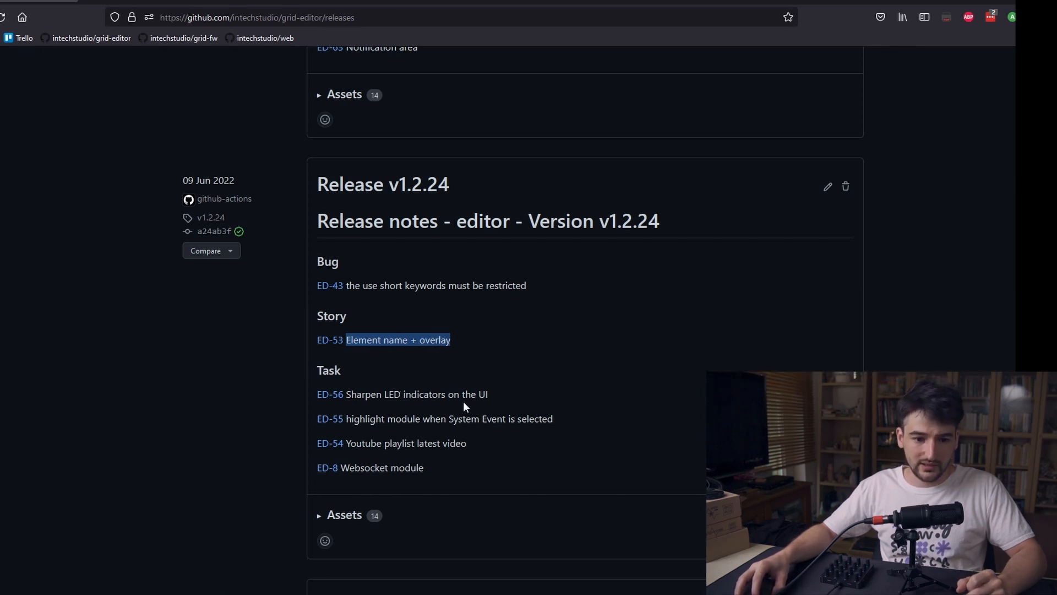
pyautogui.moveTo(504, 433)
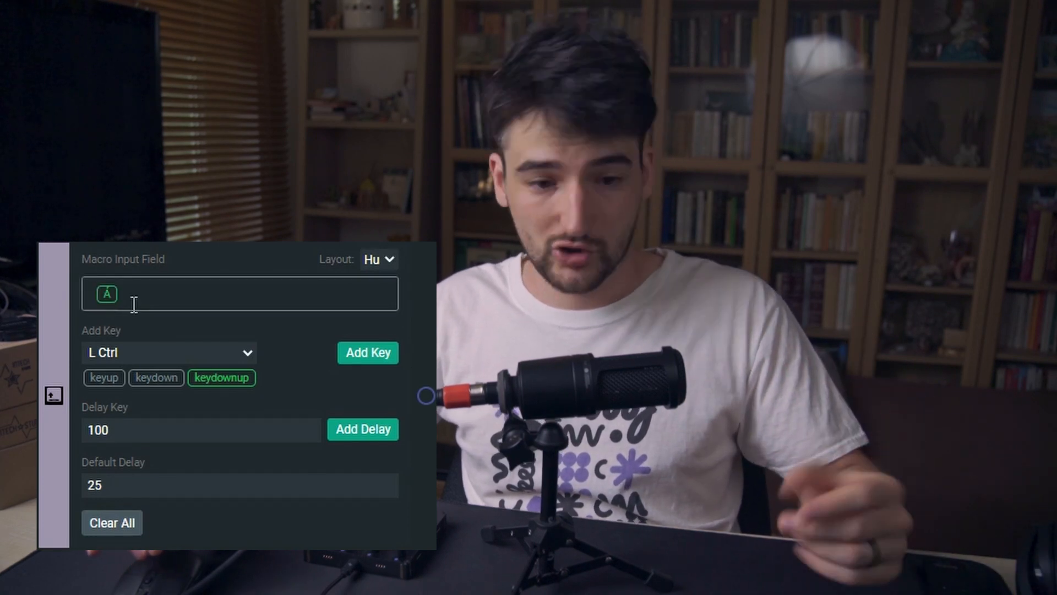
# Step: Enter the A key into the Macro block's input field
pyautogui.write('ÉLShiftAŐ')
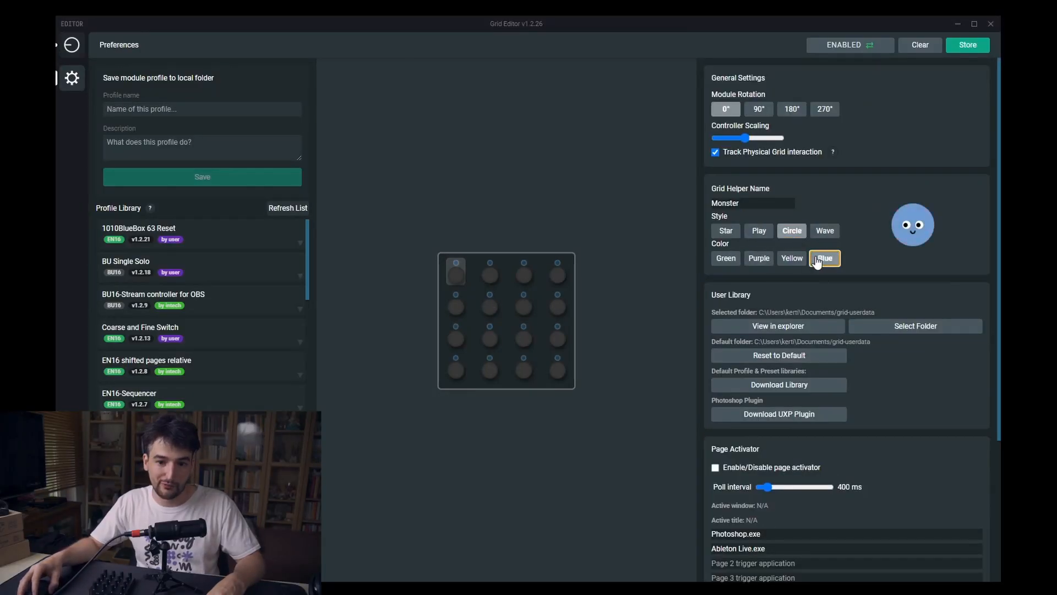
# Step: Set the Grid Helper monster to purple color and wave style
pyautogui.click(759, 259)
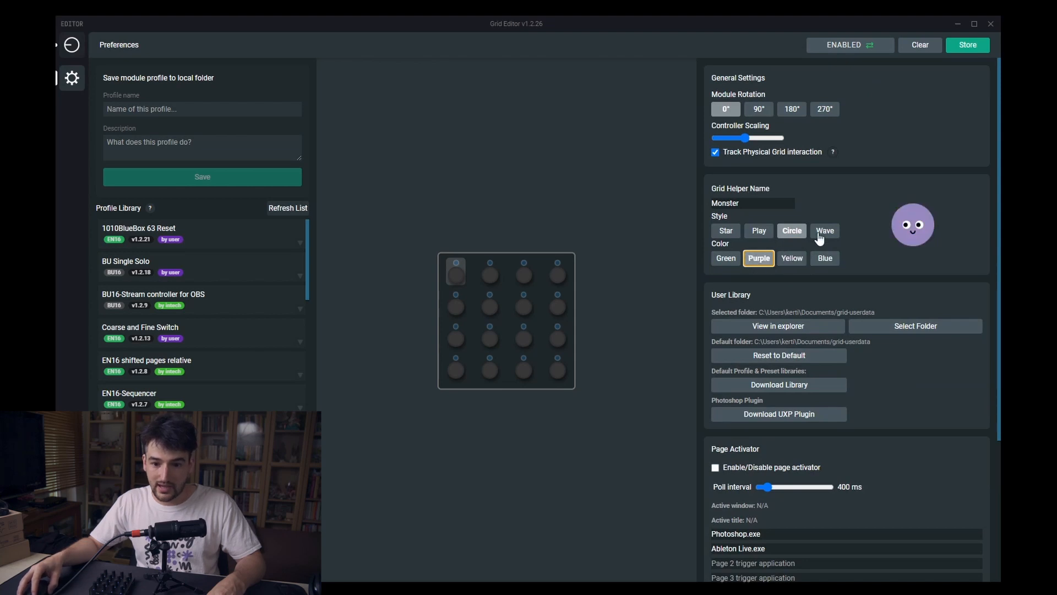
pyautogui.click(825, 231)
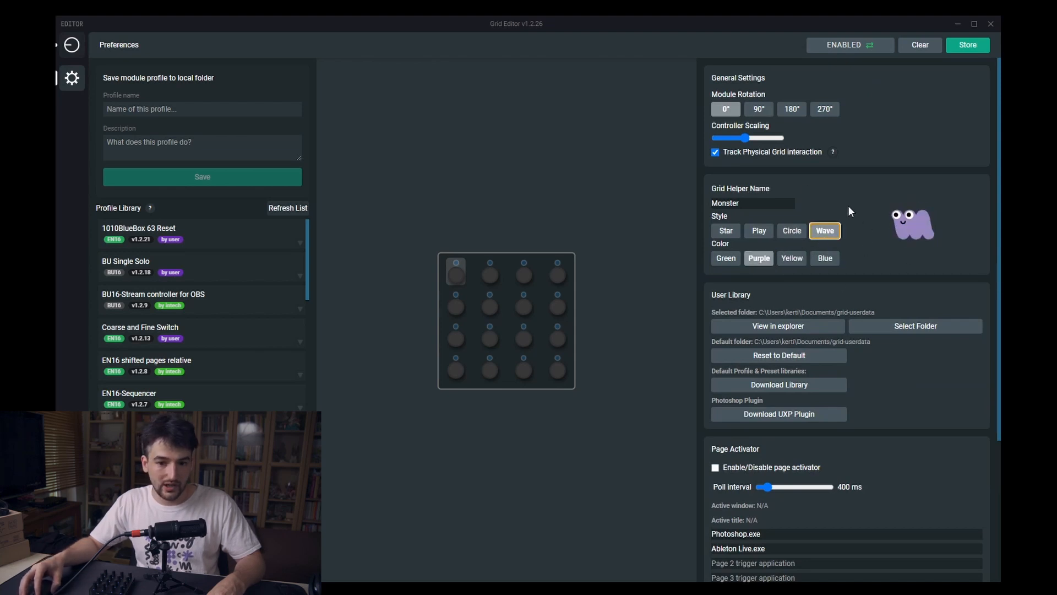
pyautogui.moveTo(784, 162)
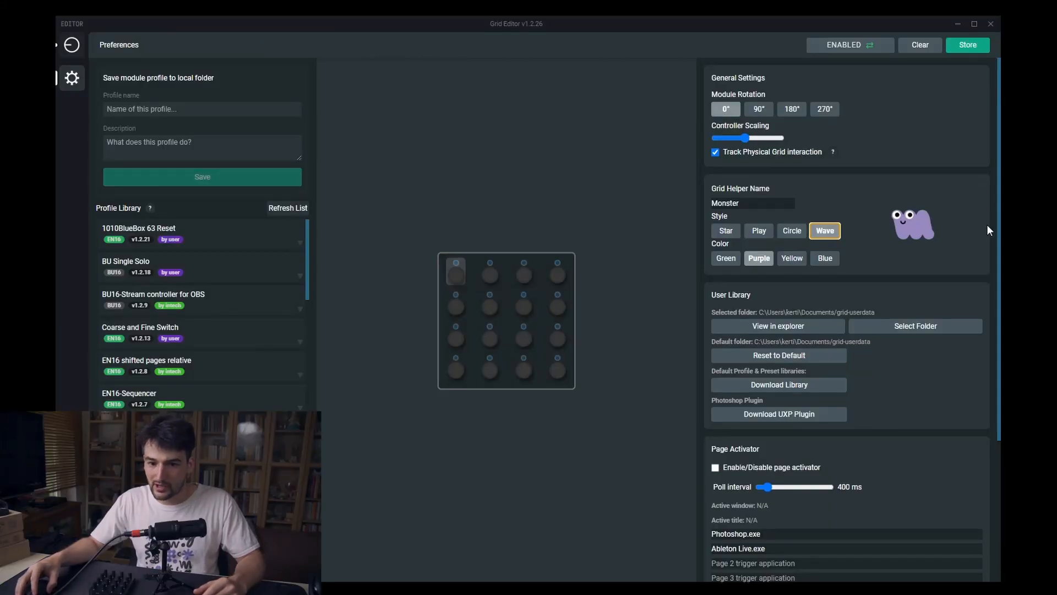
pyautogui.moveTo(919, 251)
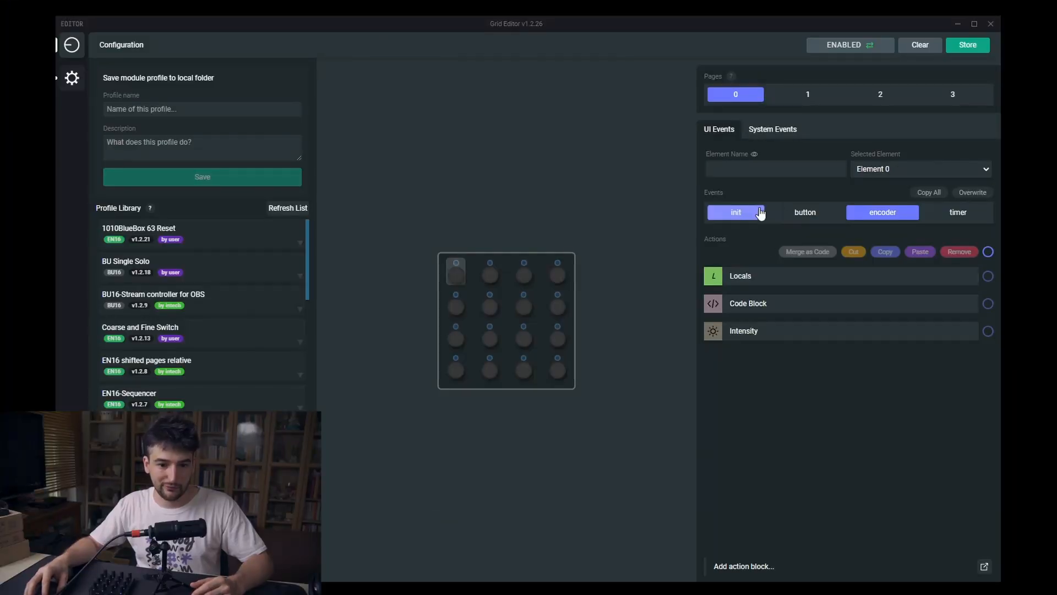
# Step: Type 'filter' into the Element Name block of element 0's init event
pyautogui.click(744, 567)
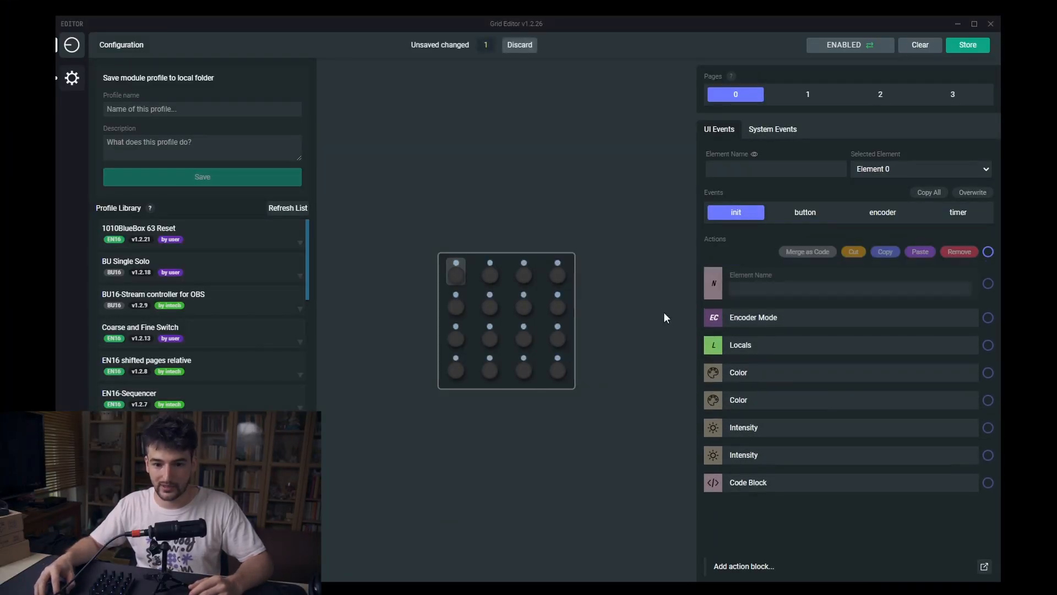
pyautogui.click(850, 288)
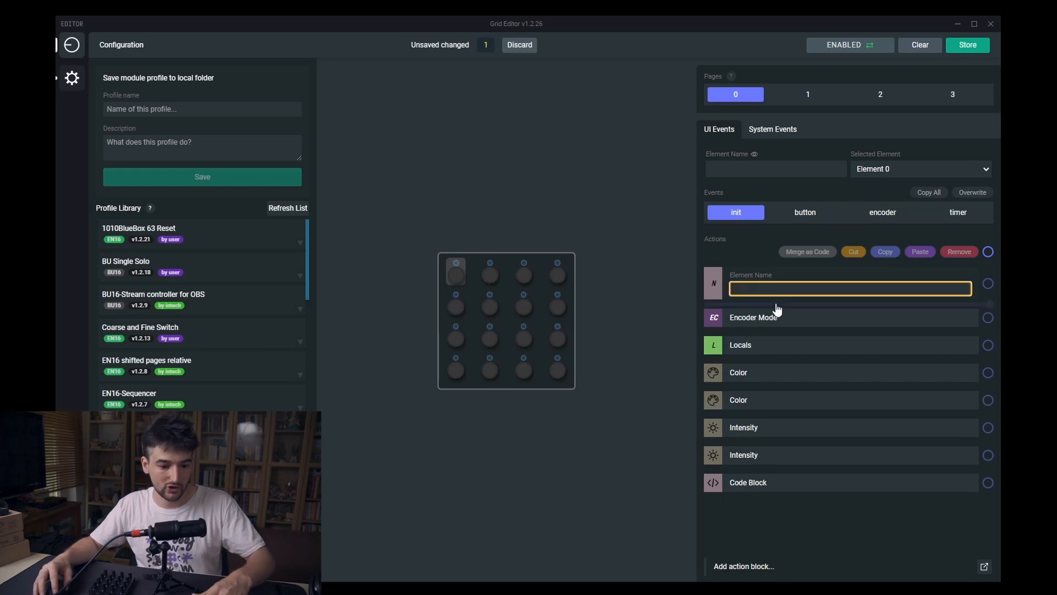
pyautogui.write('filter')
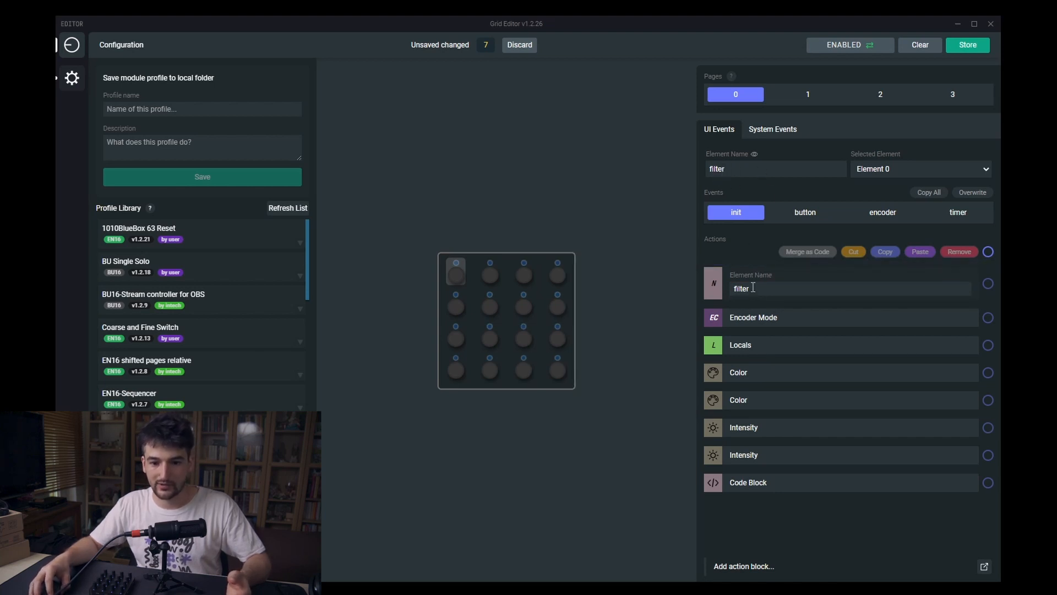
pyautogui.moveTo(728, 163)
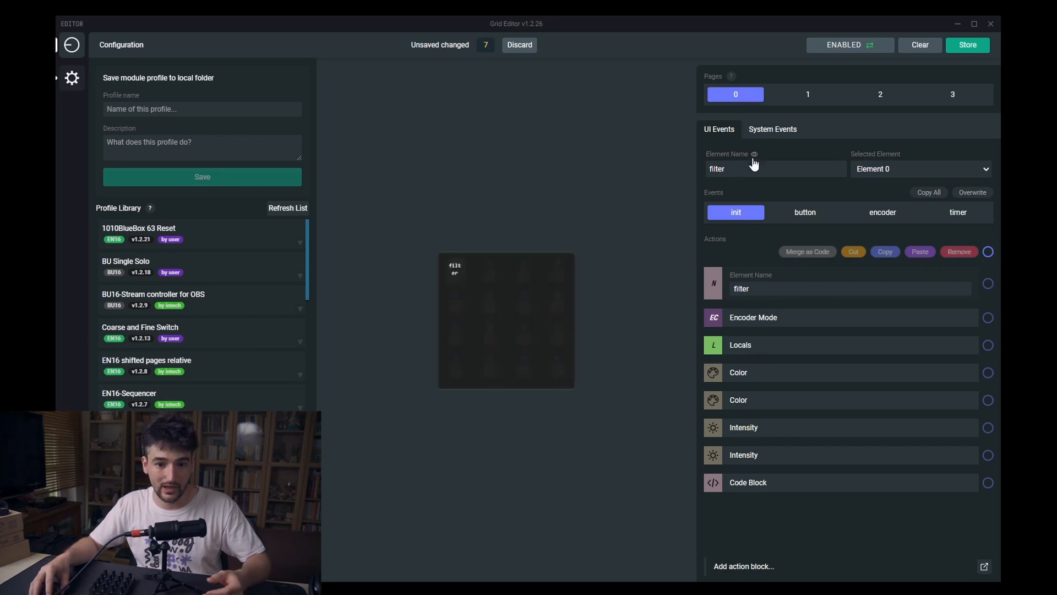
pyautogui.moveTo(757, 159)
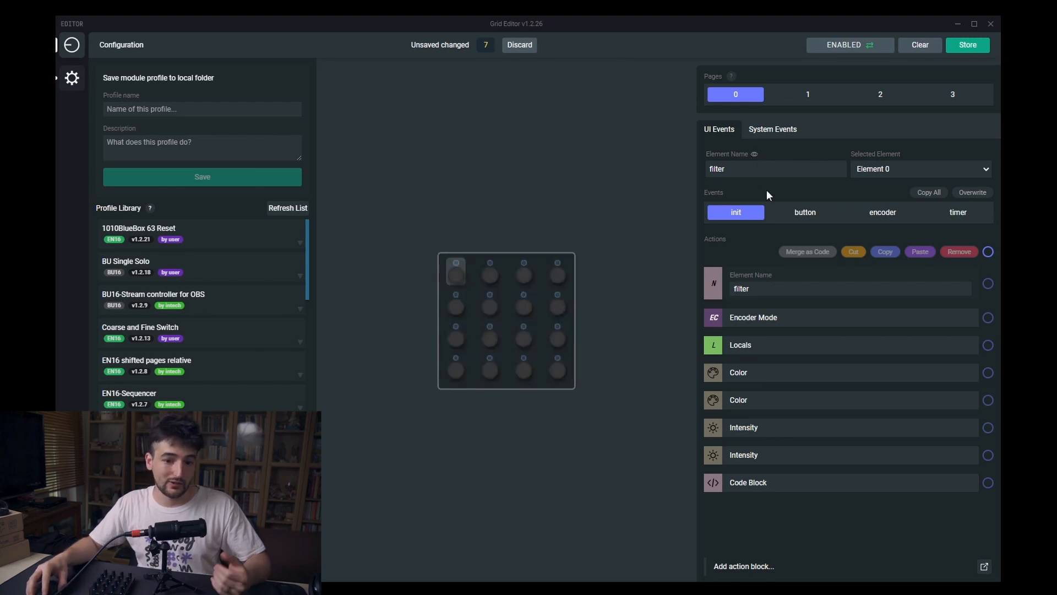
pyautogui.moveTo(771, 171)
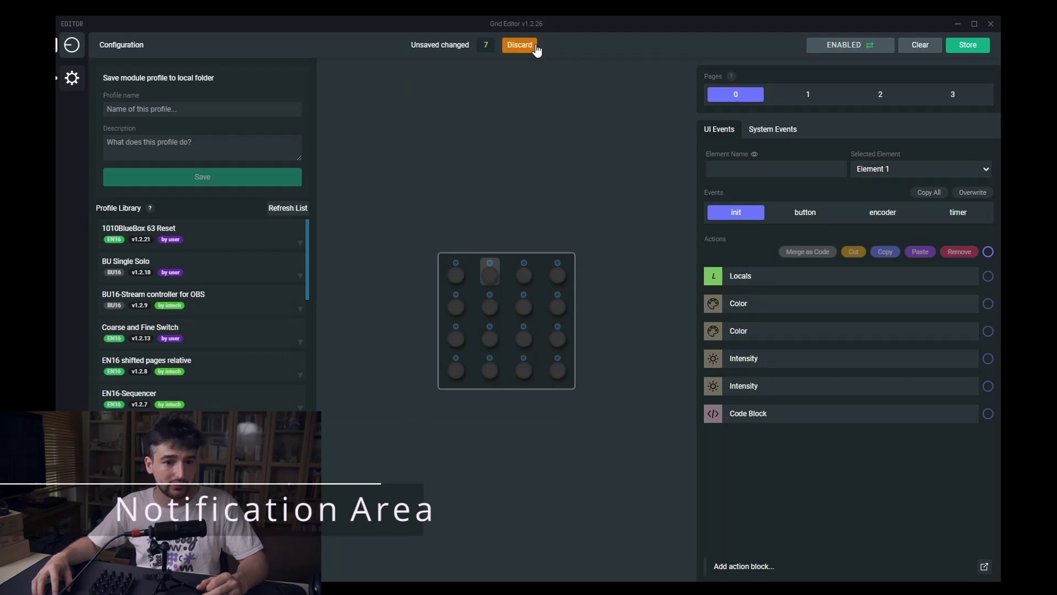
pyautogui.moveTo(525, 49)
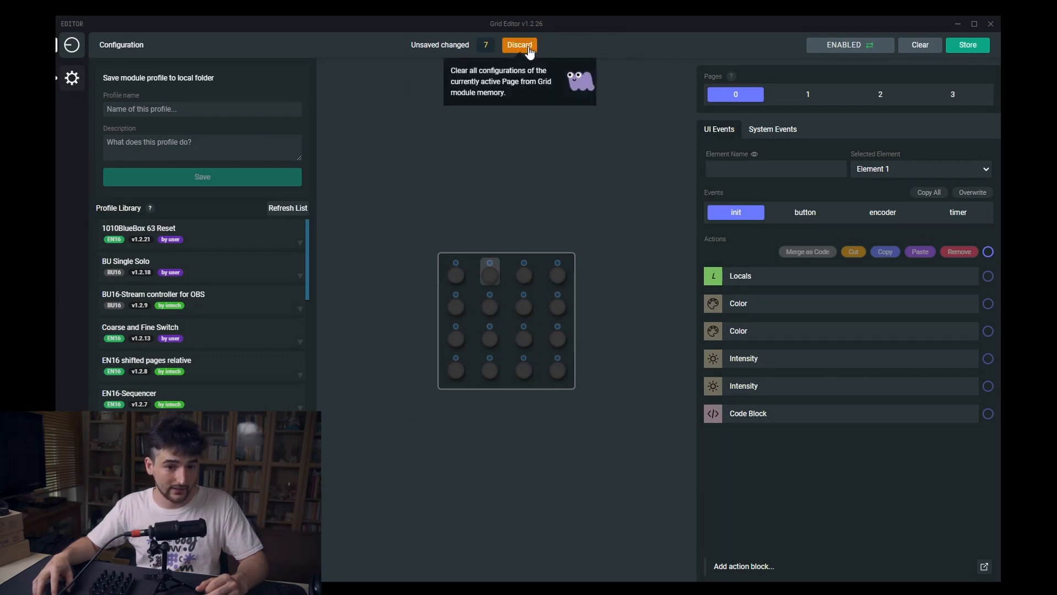
pyautogui.moveTo(577, 92)
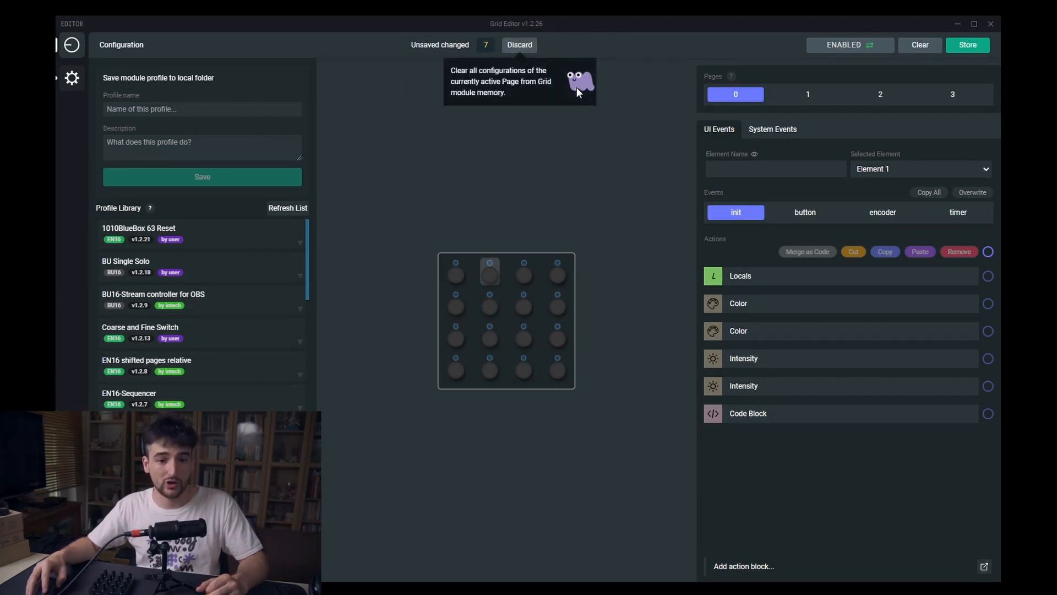
# Step: Discard the seven pending changes, then store the page configuration to the module
pyautogui.click(519, 45)
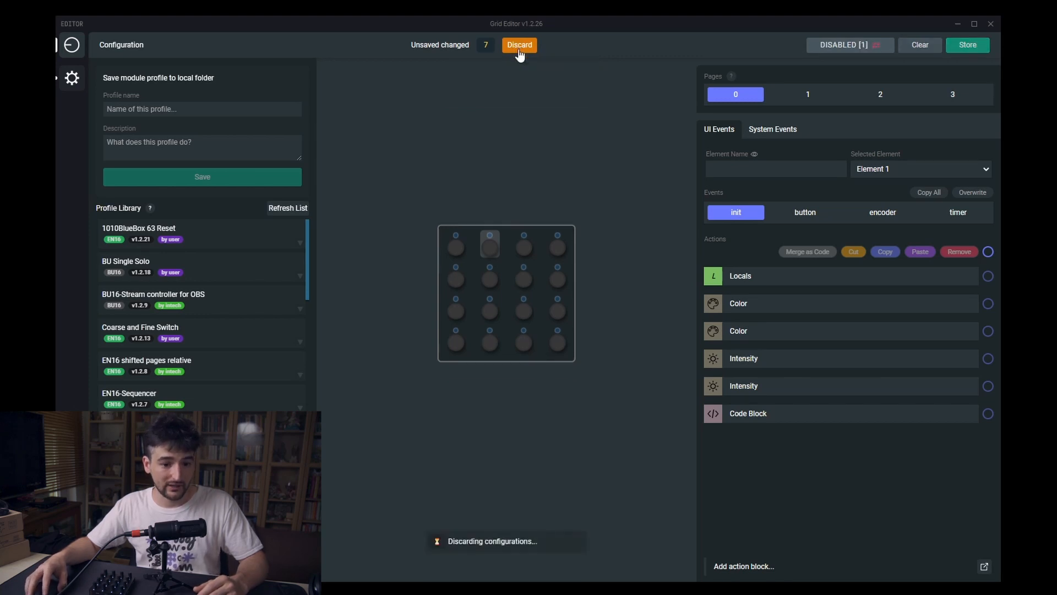
pyautogui.click(519, 44)
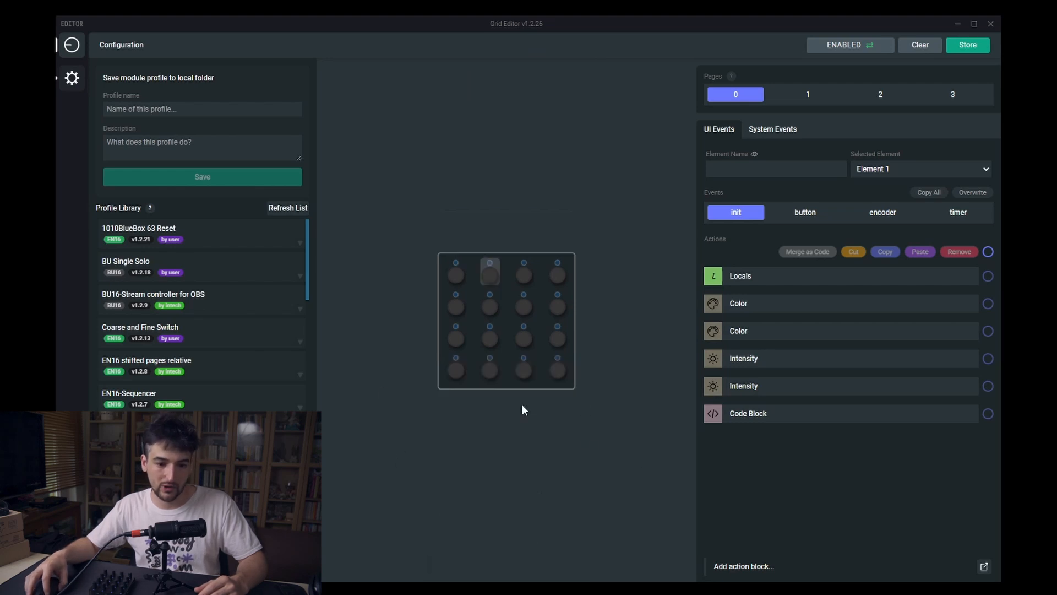
pyautogui.moveTo(394, 578)
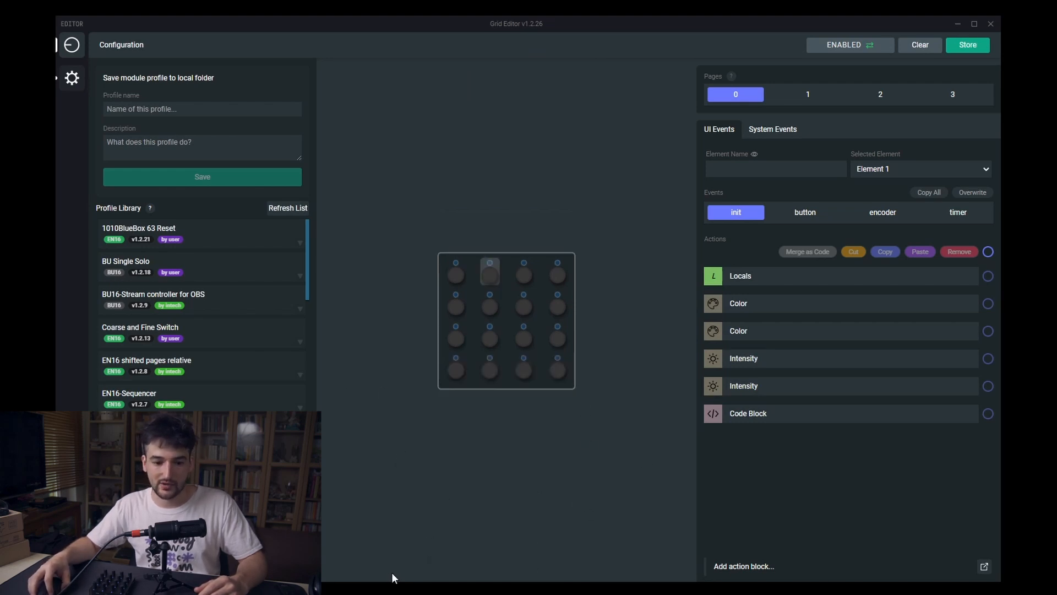
pyautogui.moveTo(466, 465)
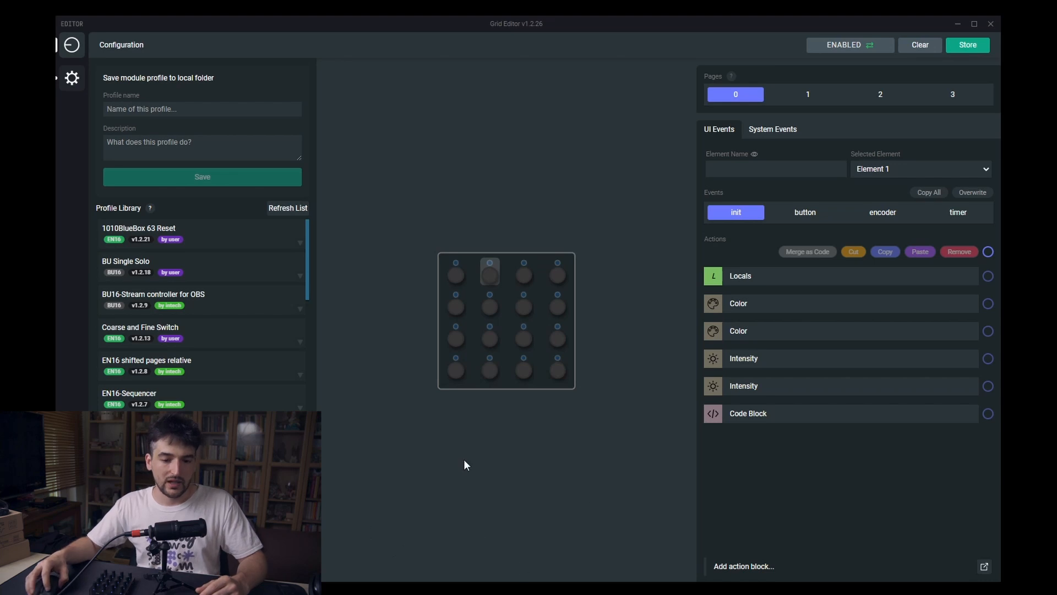
pyautogui.moveTo(506, 405)
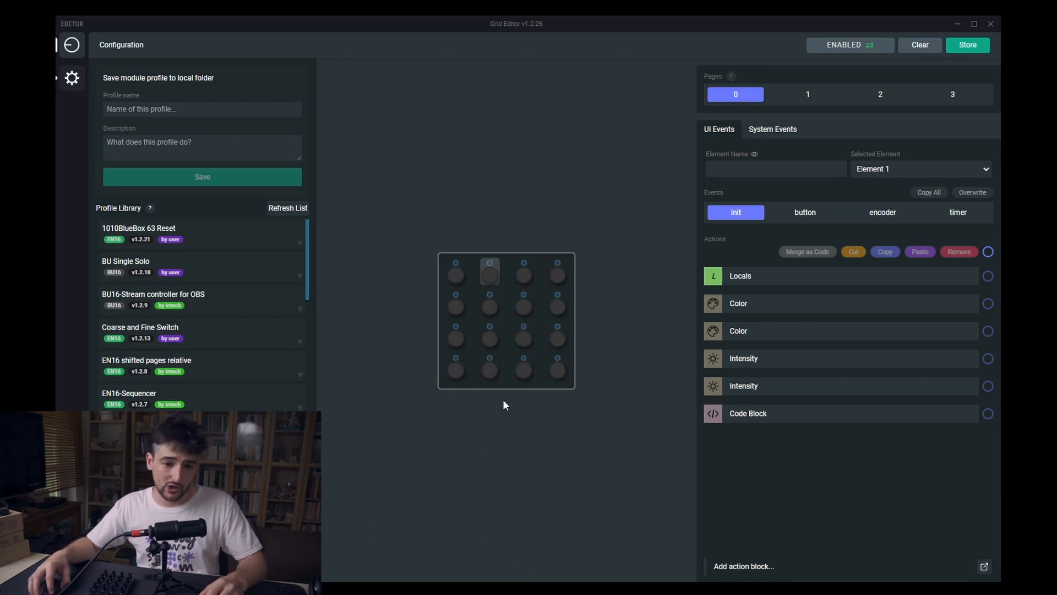
pyautogui.moveTo(470, 415)
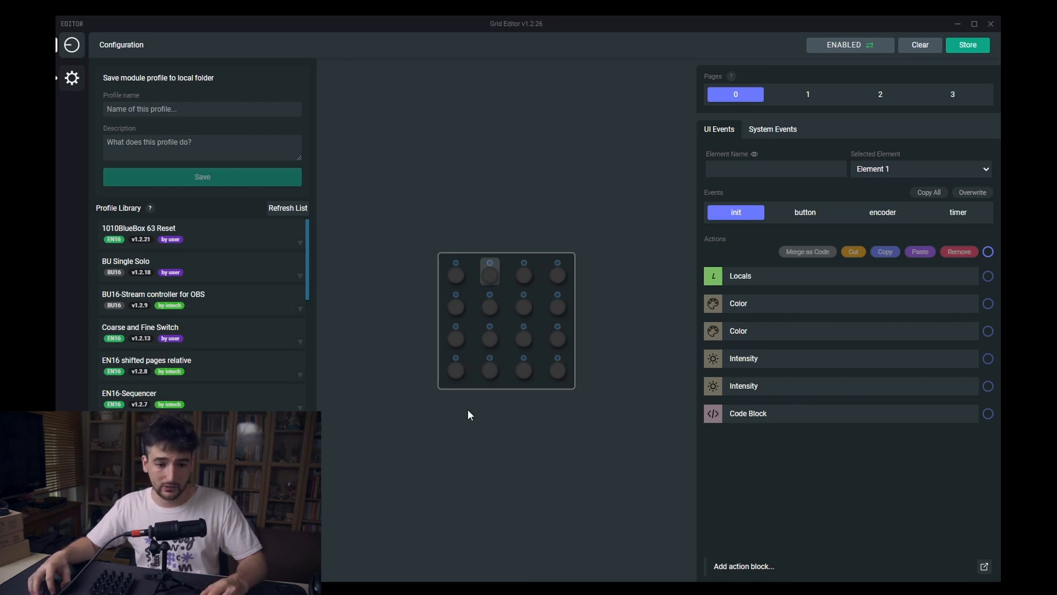
pyautogui.moveTo(464, 417)
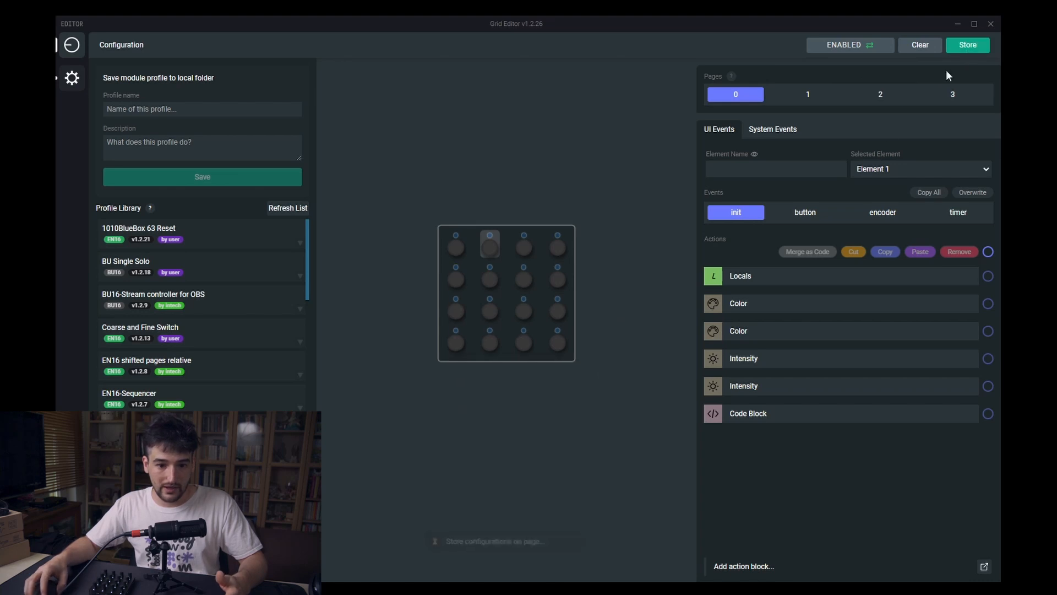
pyautogui.click(968, 45)
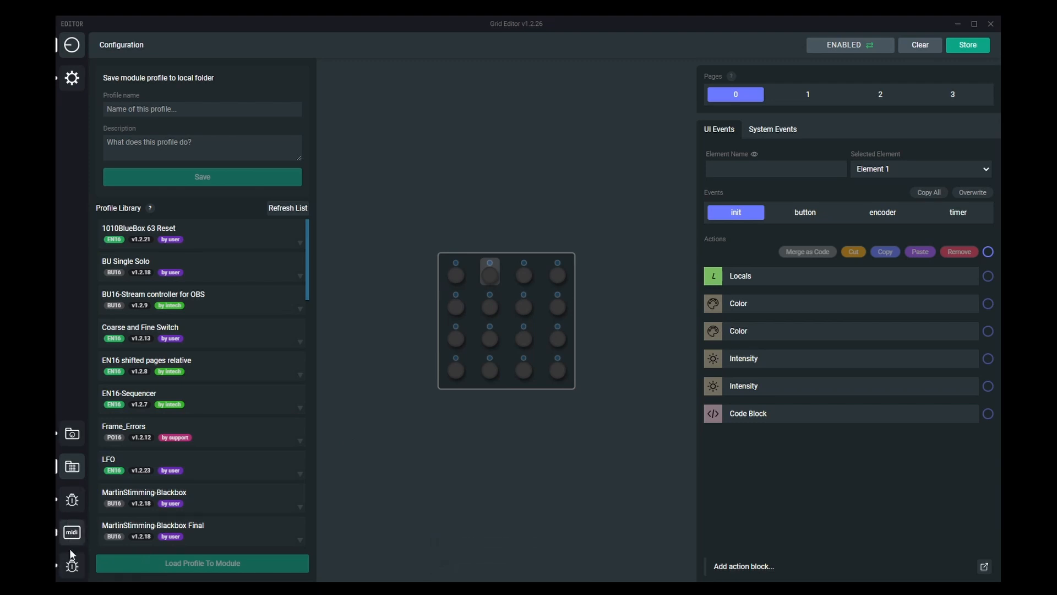
pyautogui.moveTo(90, 571)
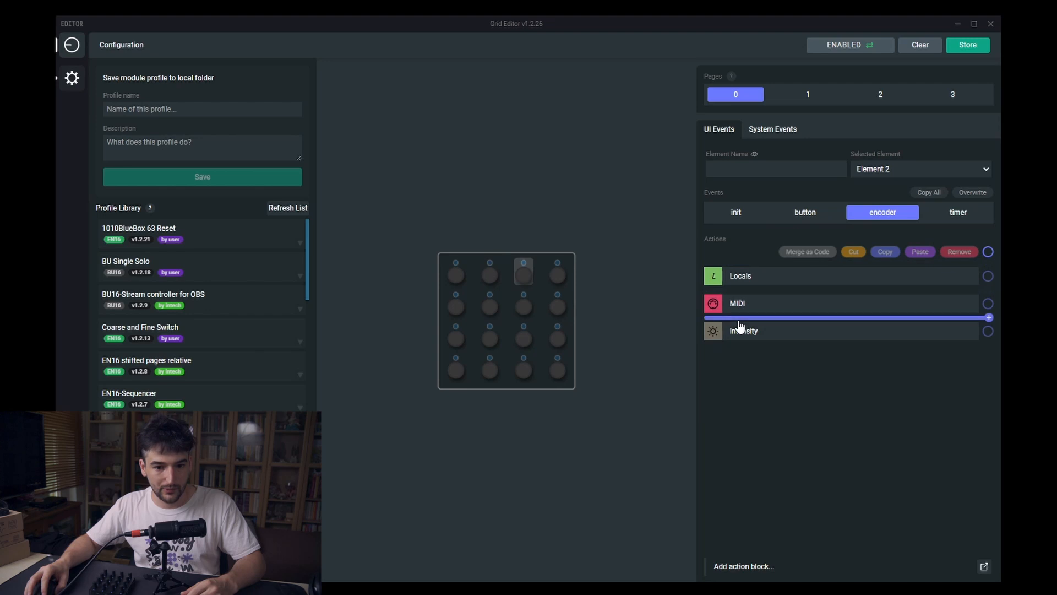
# Step: Insert a 'Push & Rotate L R' block above Element 2's encoder MIDI action
pyautogui.click(744, 567)
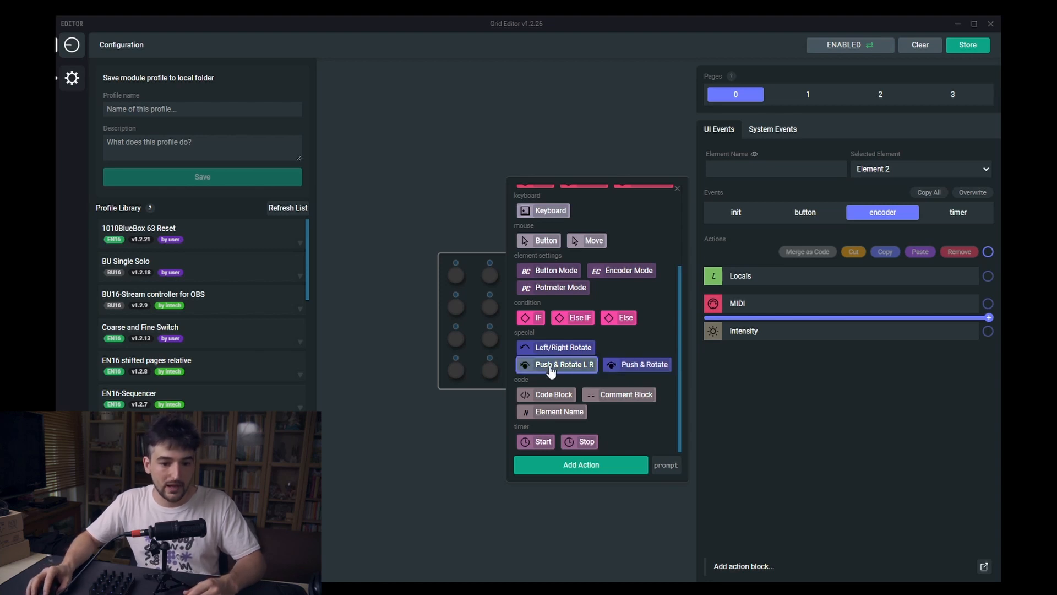
pyautogui.click(557, 364)
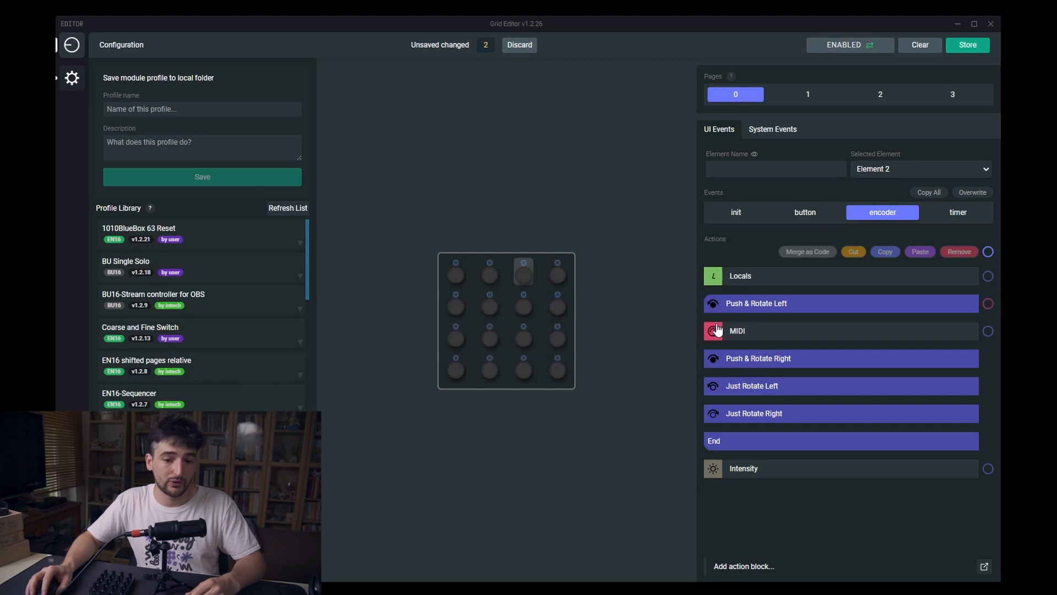
pyautogui.moveTo(737, 316)
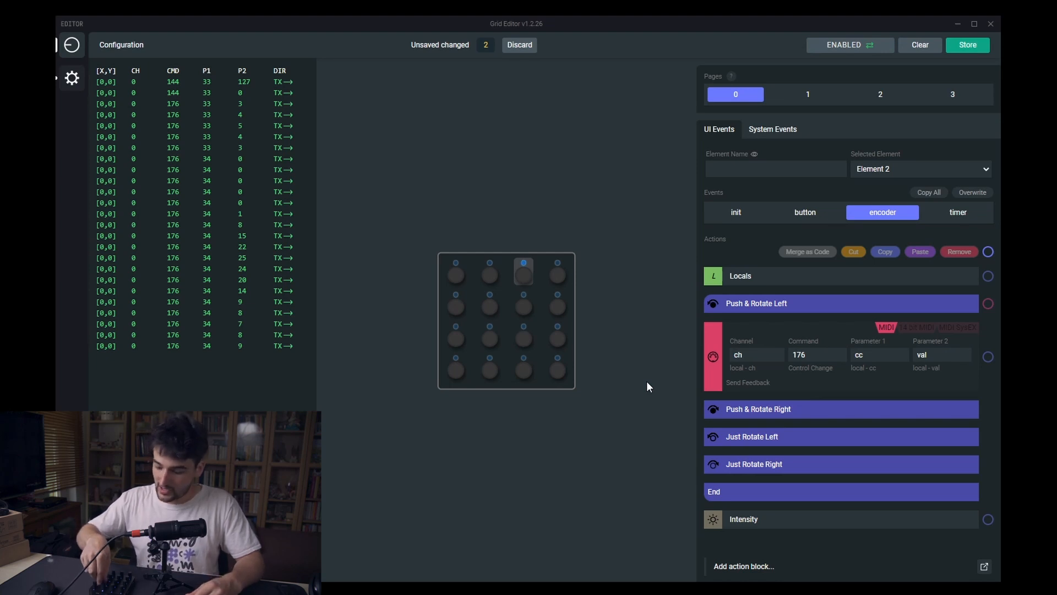
# Step: Switch back and forth between Element 2's button and encoder events while monitoring MIDI
pyautogui.click(806, 212)
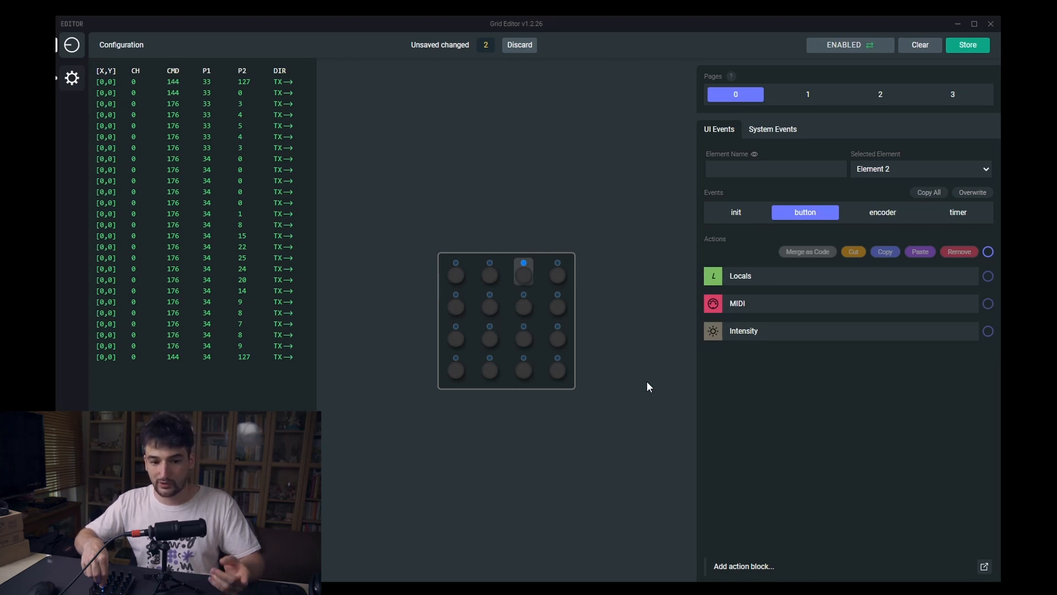
pyautogui.click(882, 212)
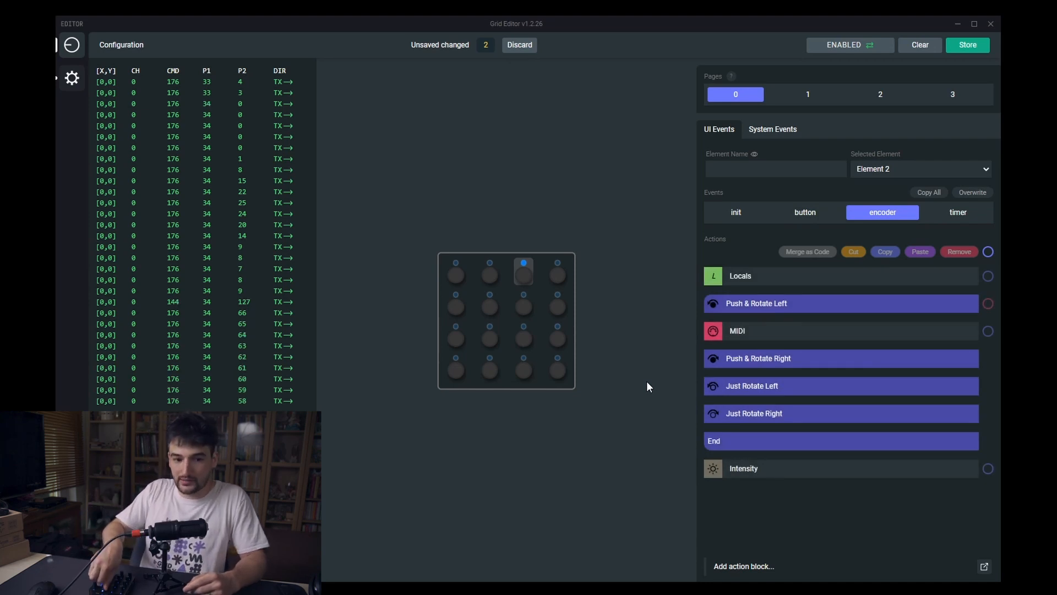
pyautogui.click(805, 212)
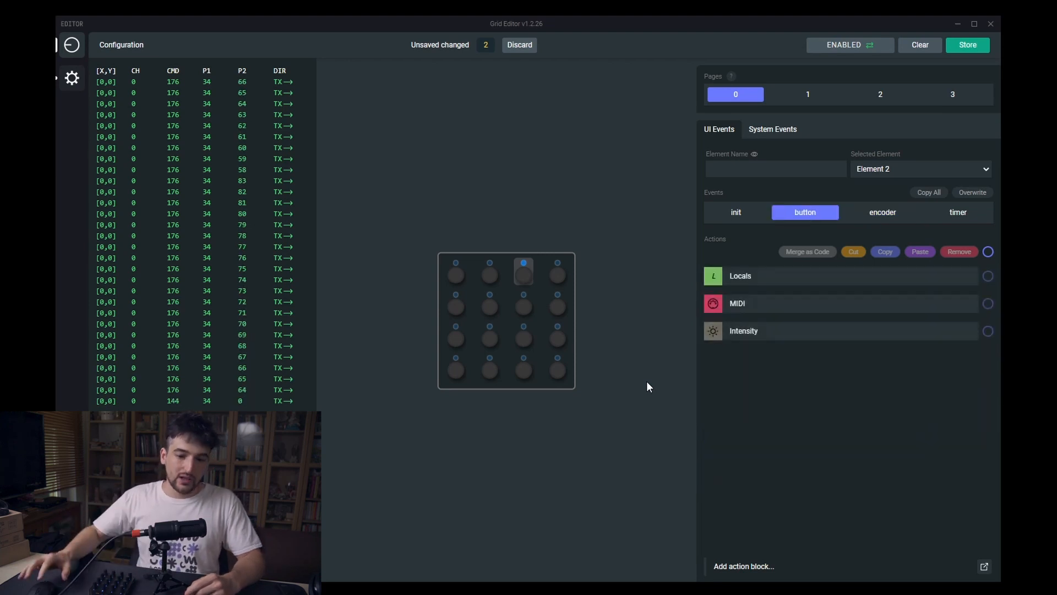
pyautogui.click(883, 213)
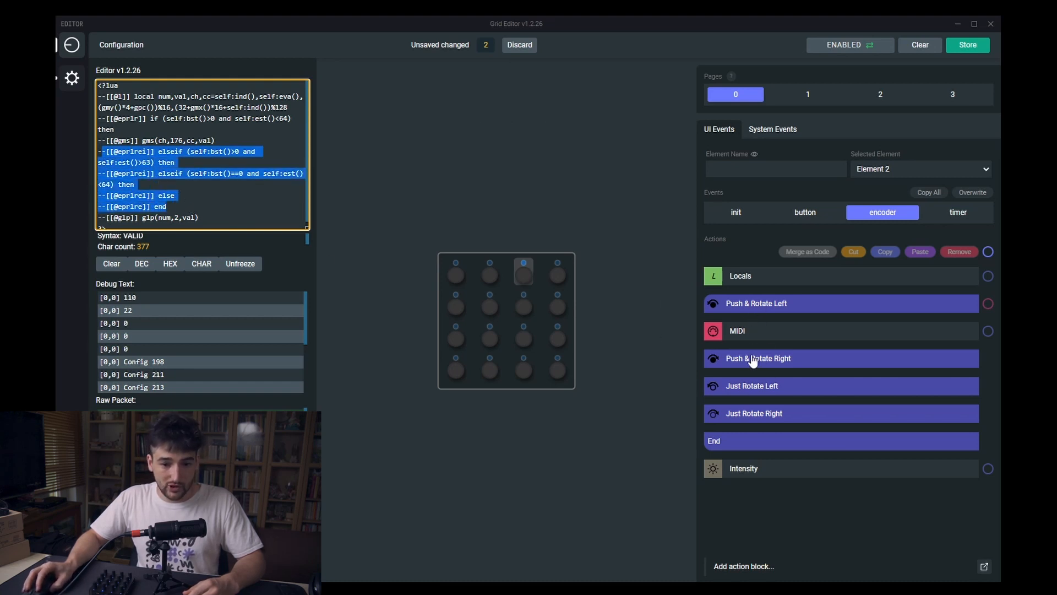
pyautogui.moveTo(734, 392)
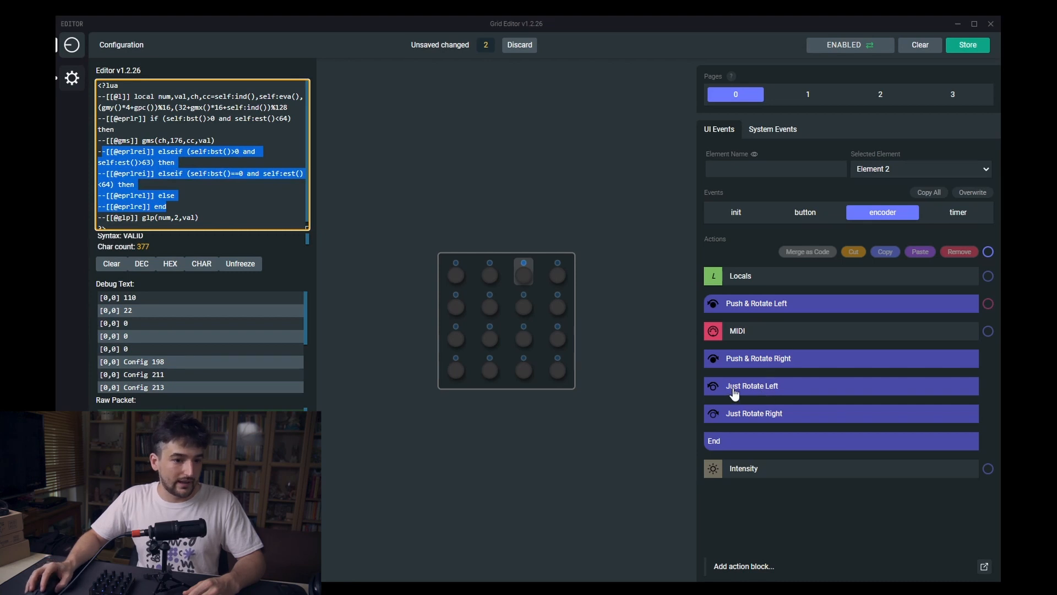
pyautogui.moveTo(727, 390)
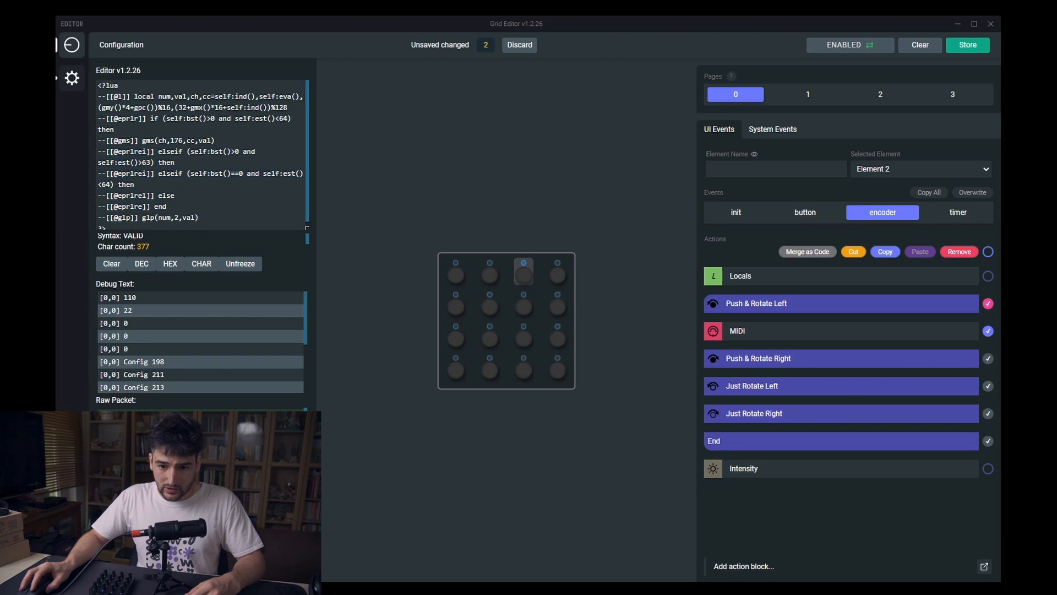
pyautogui.moveTo(808, 251)
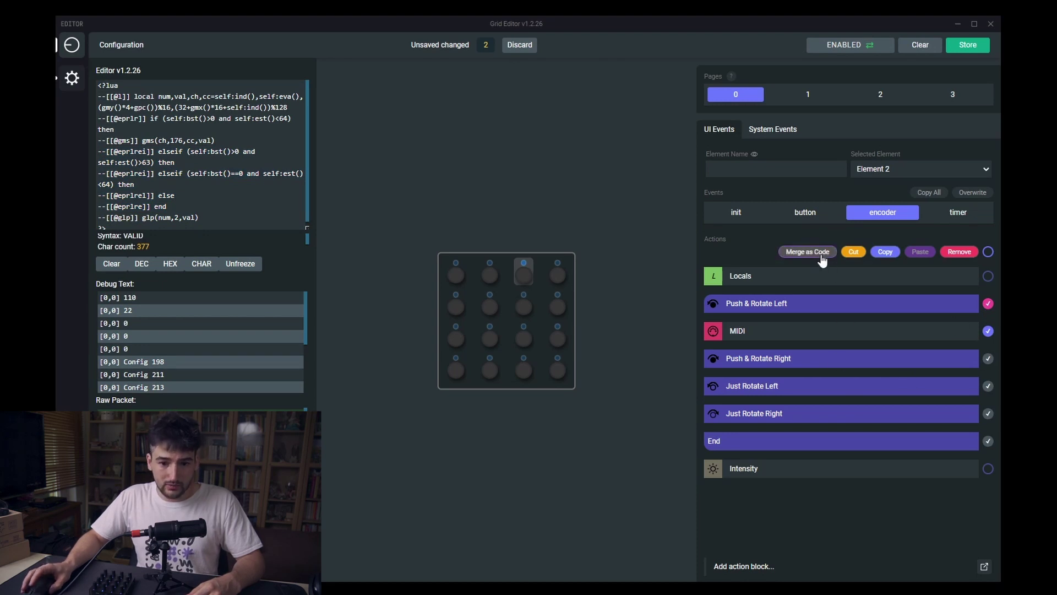
# Step: Merge the ticked Push & Rotate and MIDI blocks as code, review, and close
pyautogui.click(808, 252)
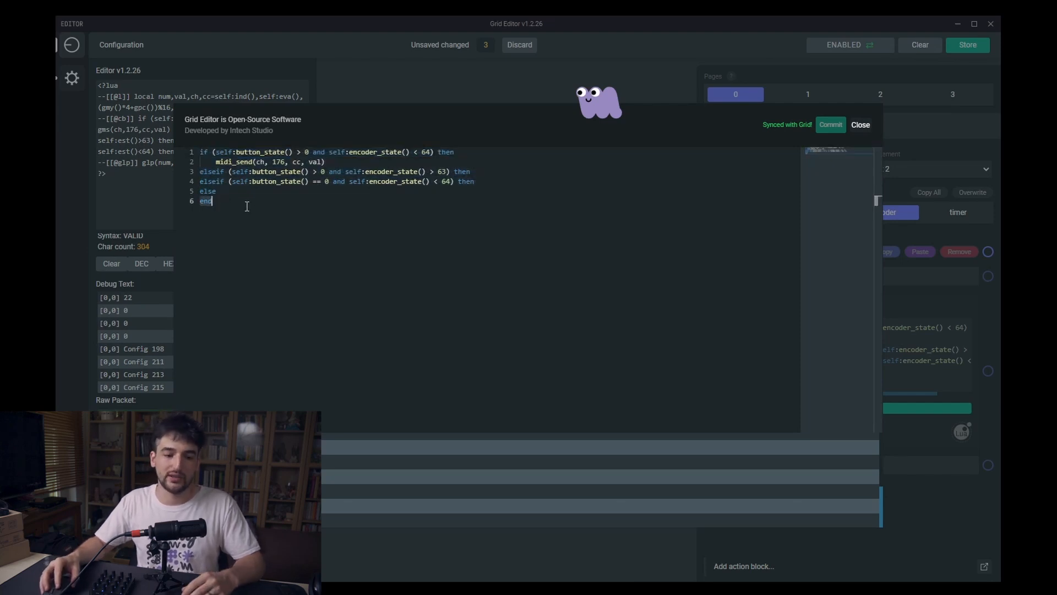
pyautogui.moveTo(860, 125)
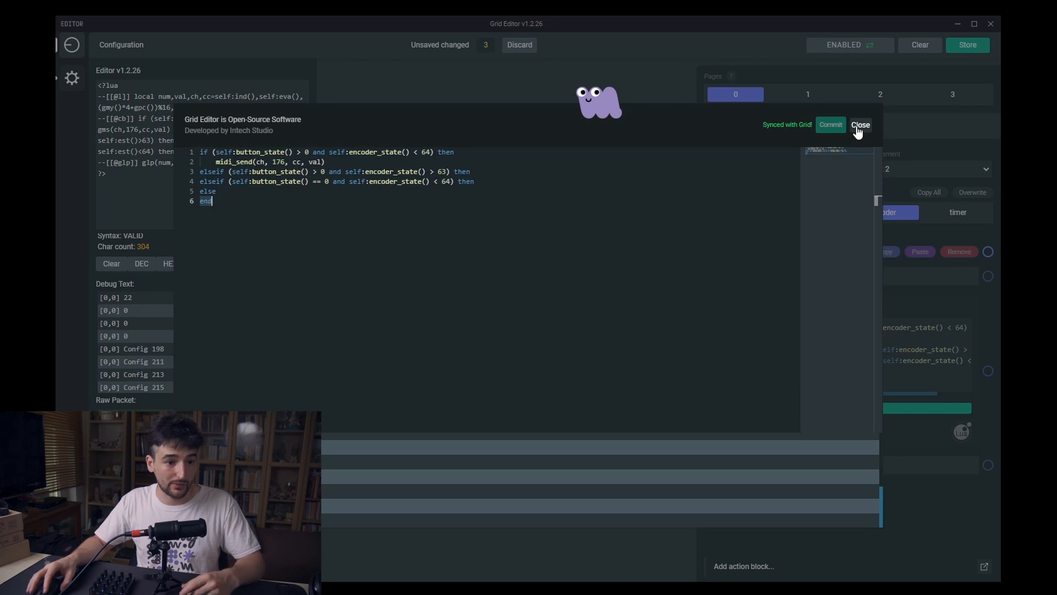
pyautogui.click(860, 124)
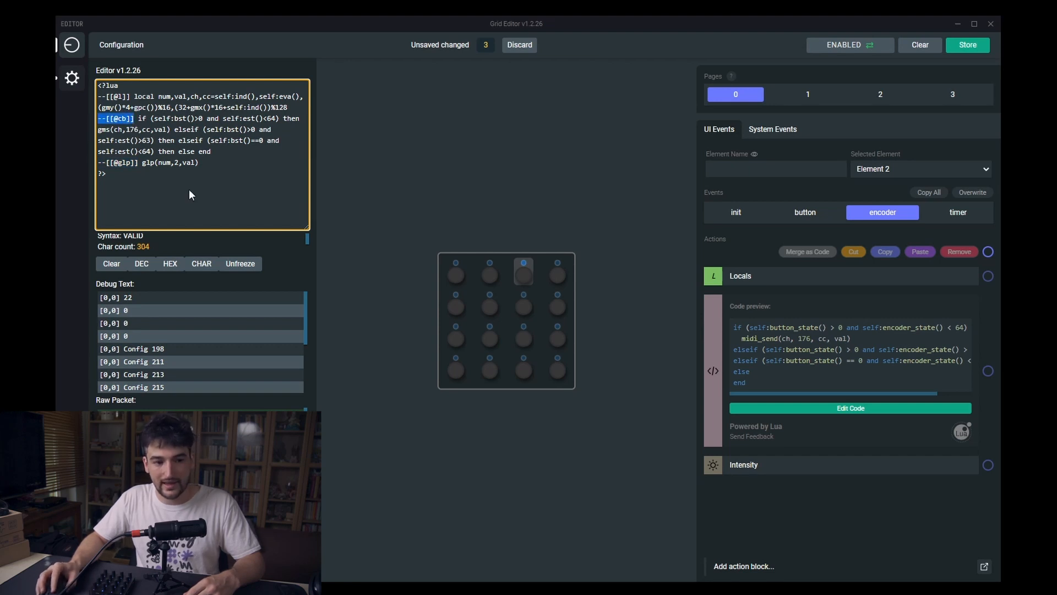
pyautogui.click(201, 163)
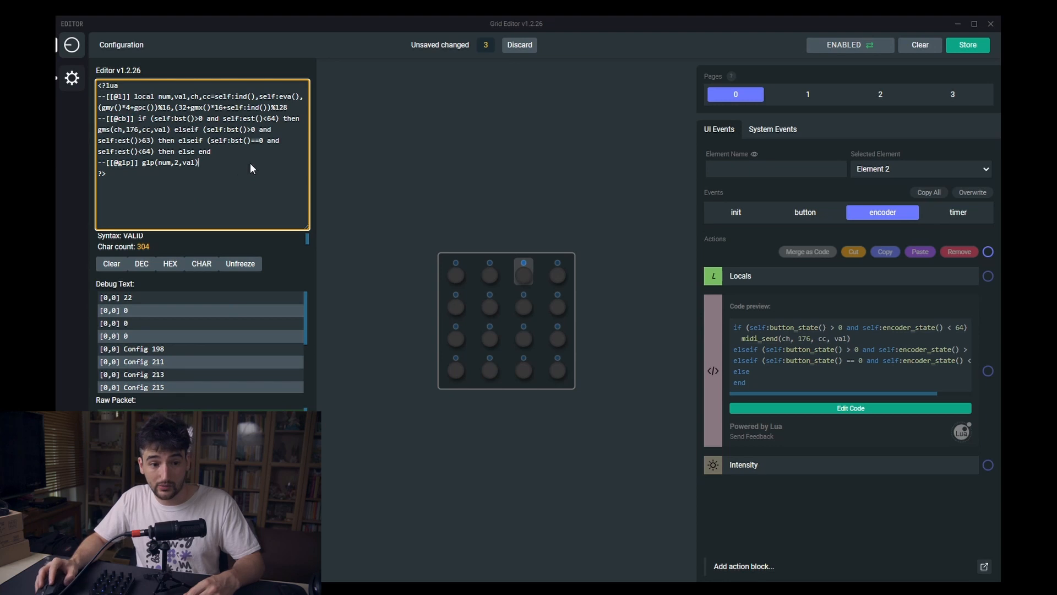
pyautogui.moveTo(769, 341)
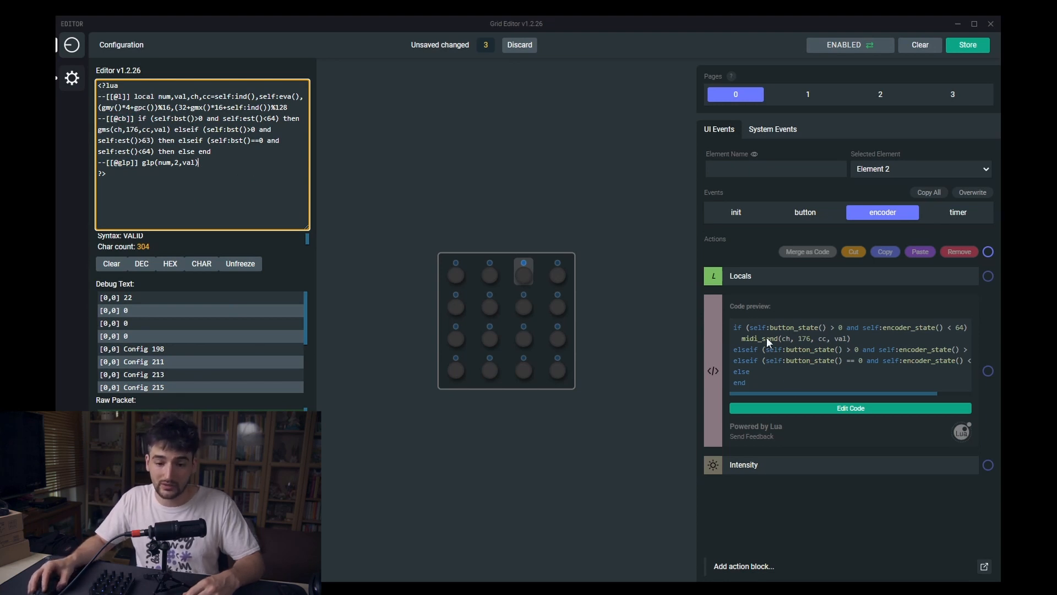
pyautogui.click(850, 408)
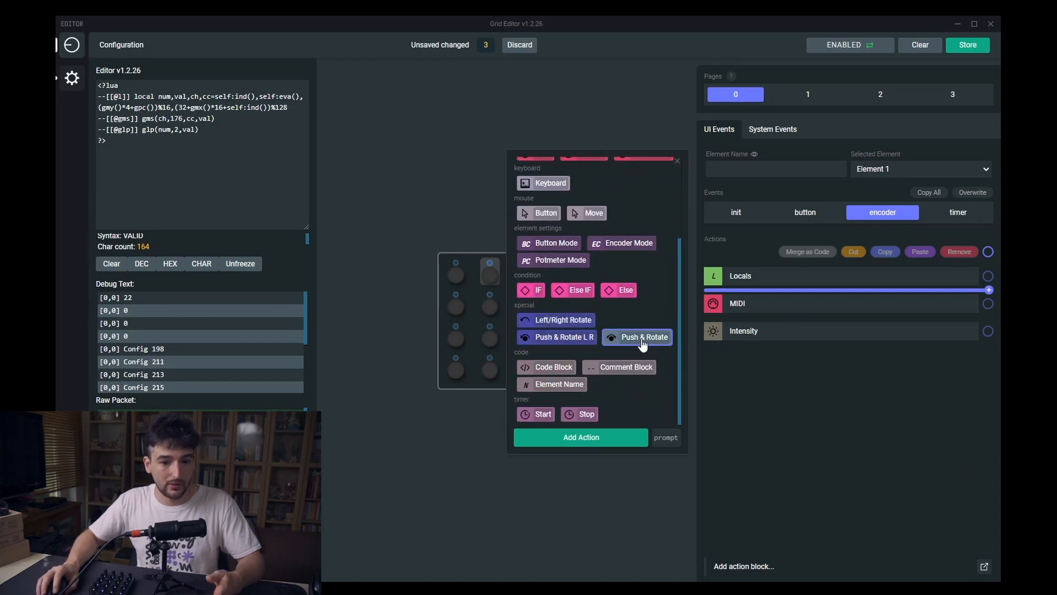
# Step: Add a simple Push & Rotate block to Element 1's encoder event
pyautogui.click(636, 337)
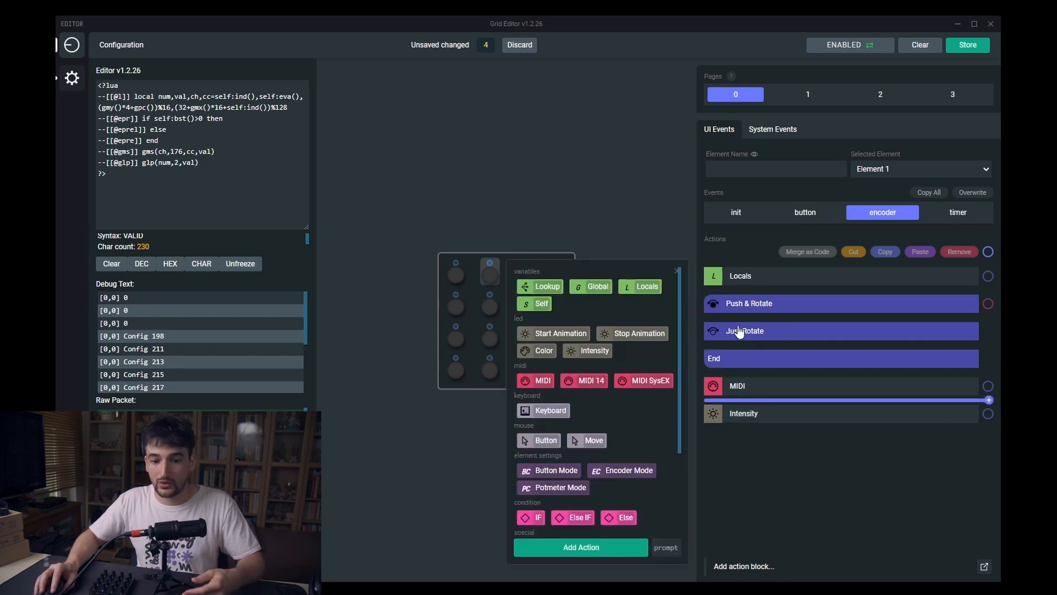
pyautogui.moveTo(753, 338)
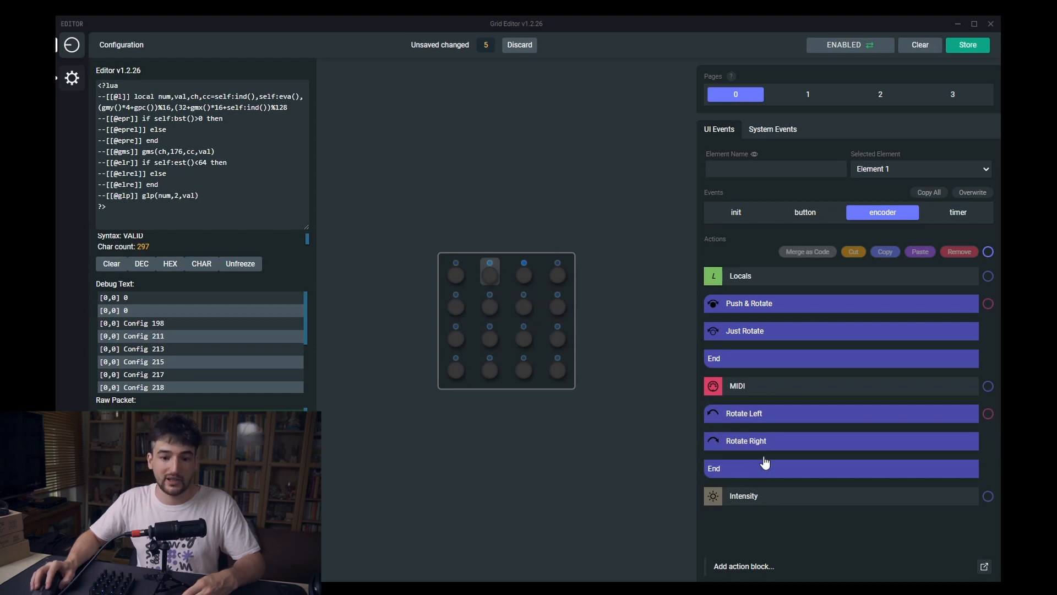
pyautogui.moveTo(732, 453)
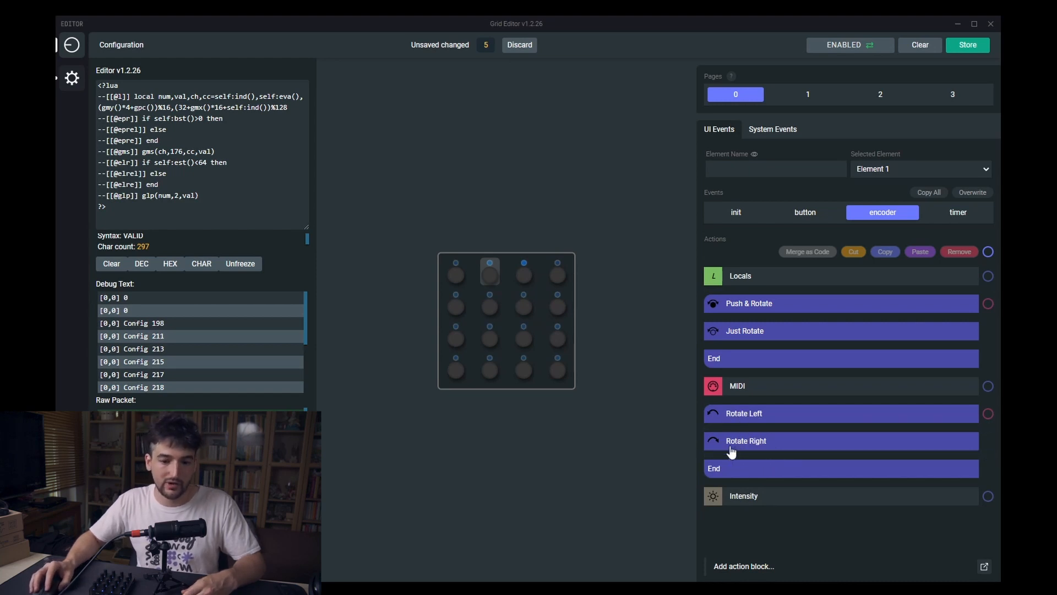
pyautogui.moveTo(735, 307)
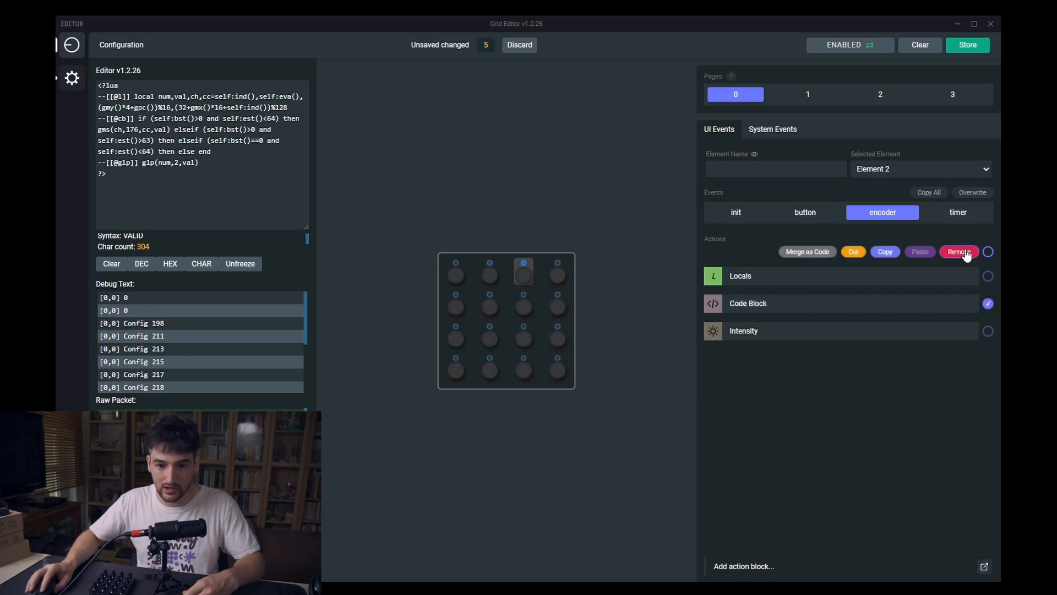
# Step: Remove Element 2's merged code block and add a 'Push & Rotate L R' block
pyautogui.click(959, 252)
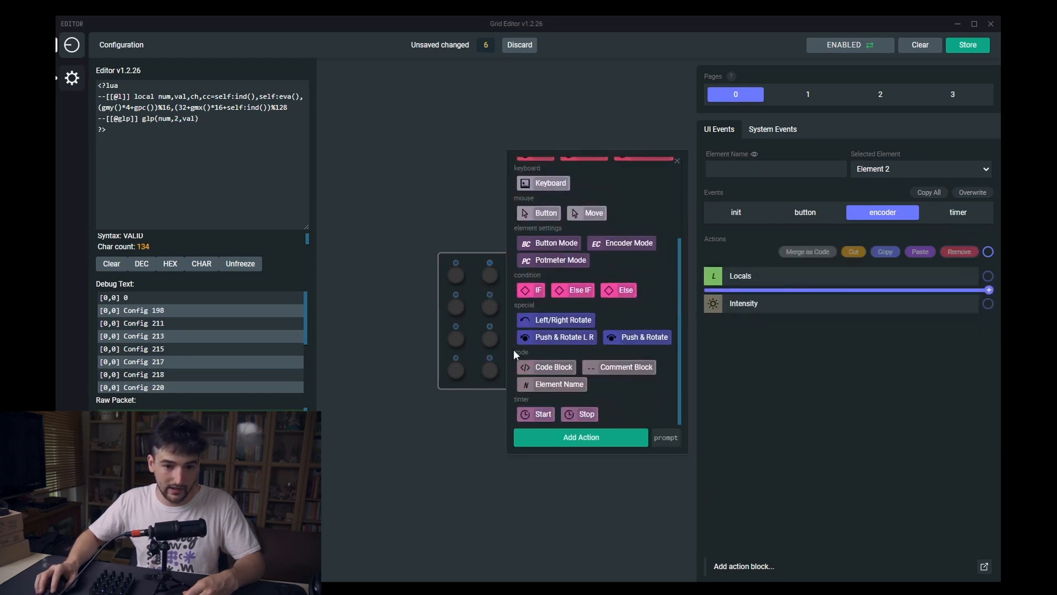
pyautogui.click(557, 337)
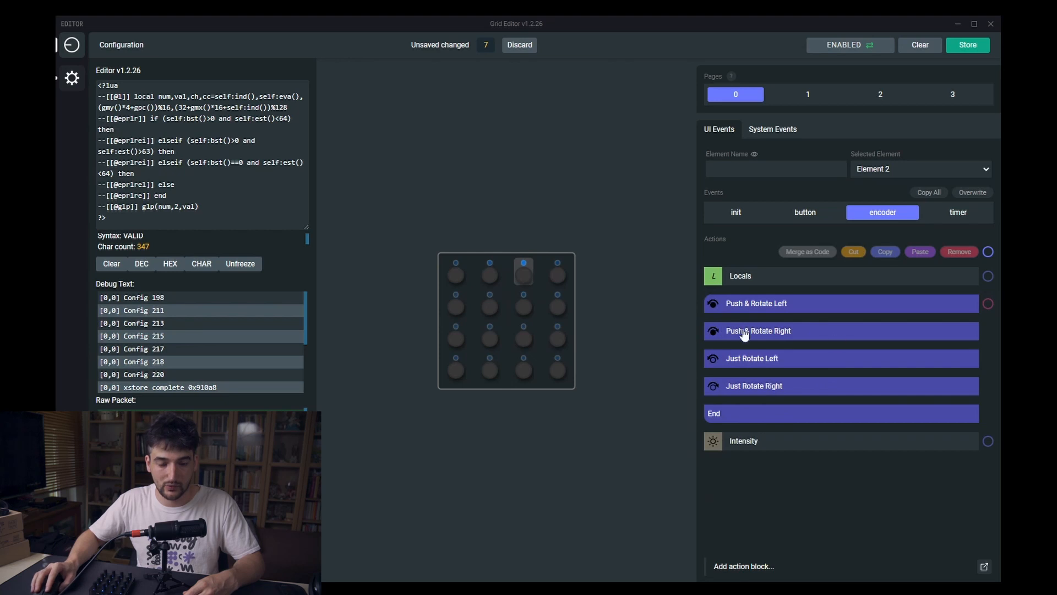
pyautogui.moveTo(650, 319)
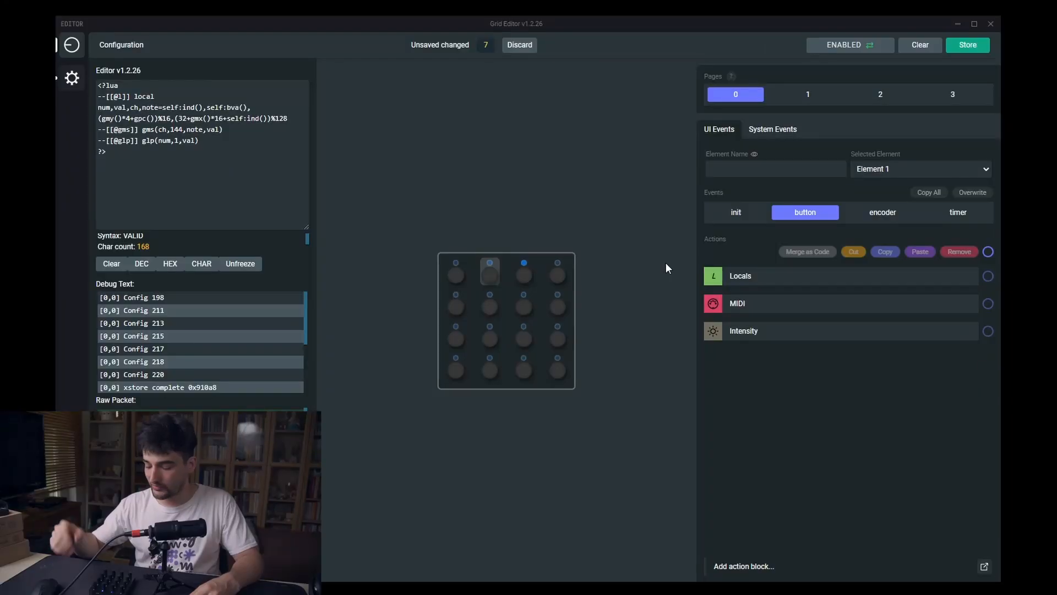
# Step: Add a Press/Release block from the Special actions to the button event
pyautogui.click(744, 566)
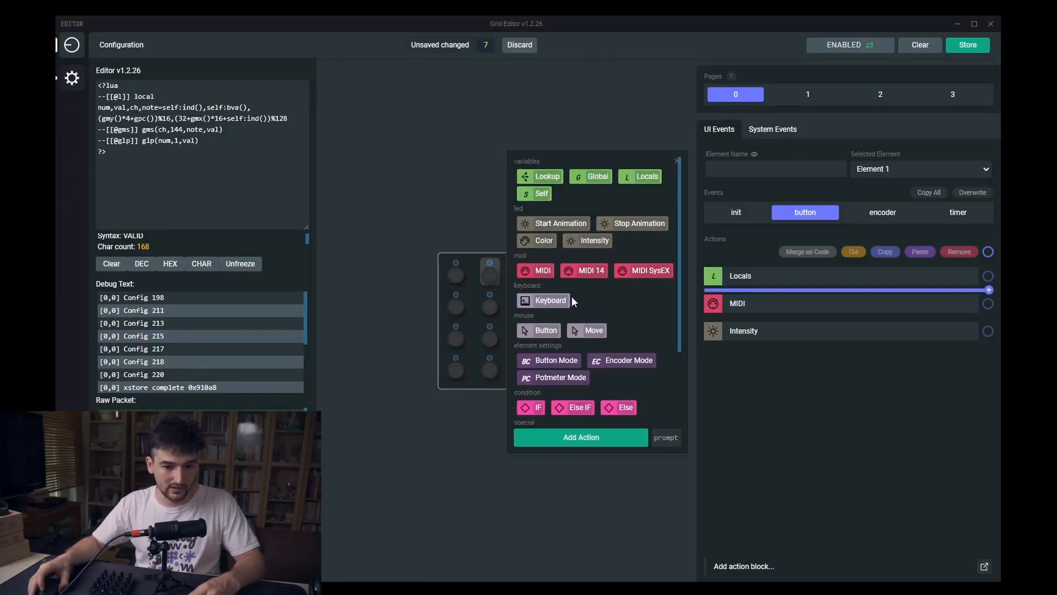
pyautogui.scroll(-3)
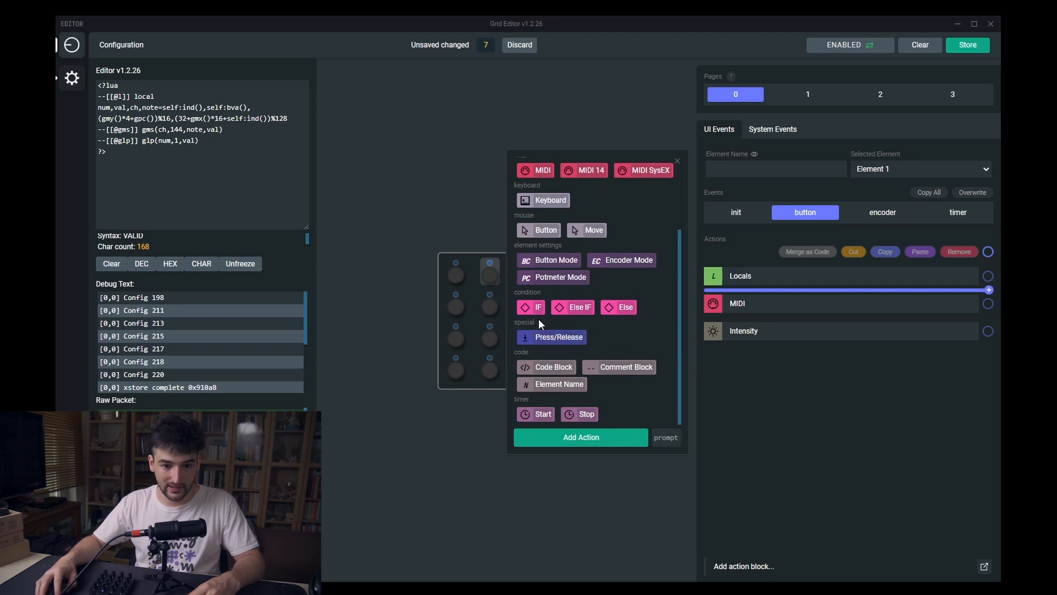
pyautogui.click(551, 337)
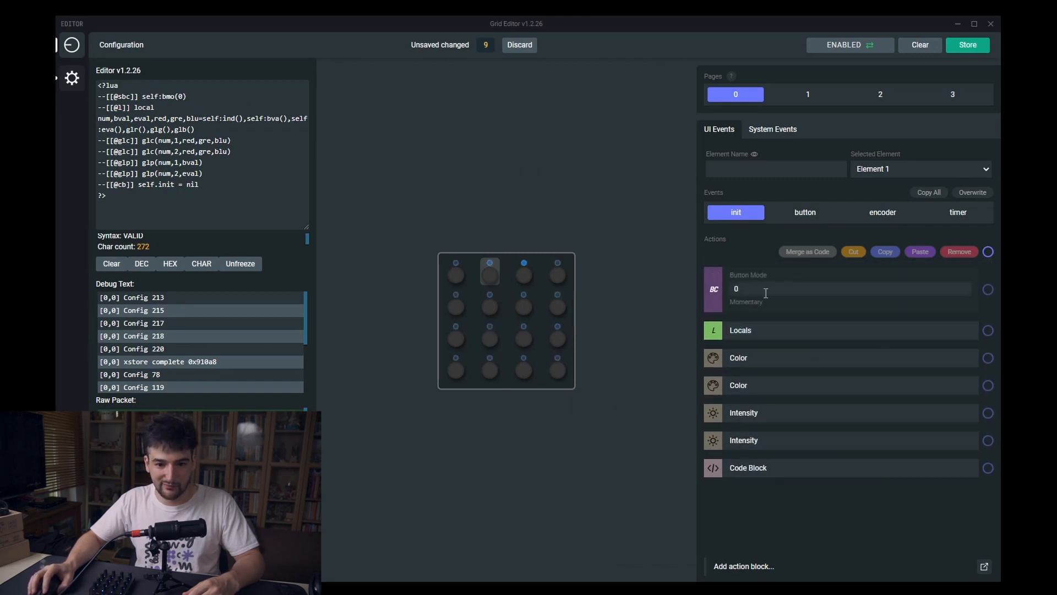
# Step: Switch Element 1's Button Mode to 3-step and view the button event's Press/Release block
pyautogui.click(851, 288)
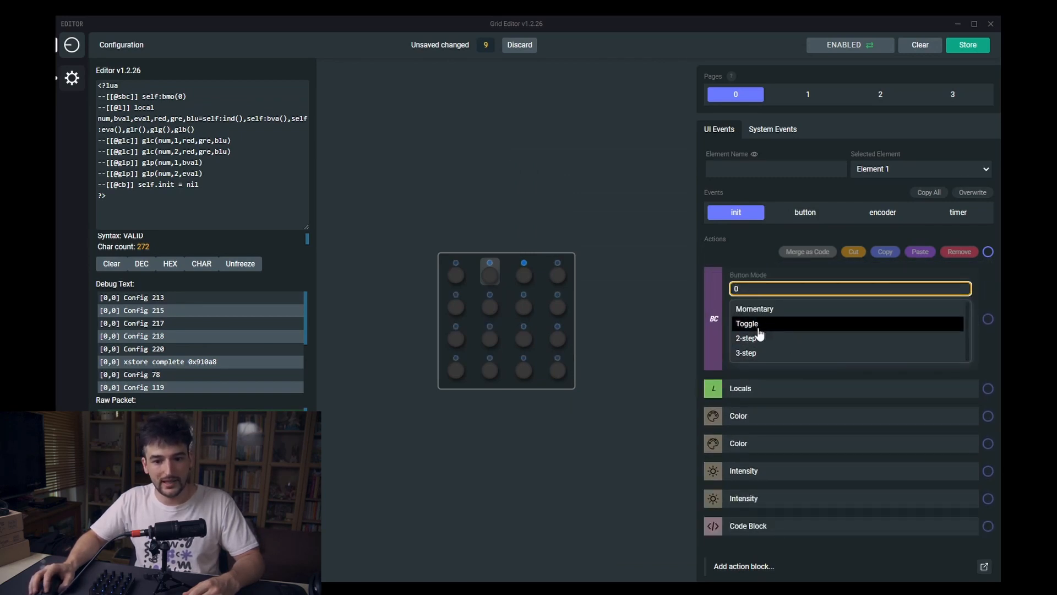
pyautogui.moveTo(784, 343)
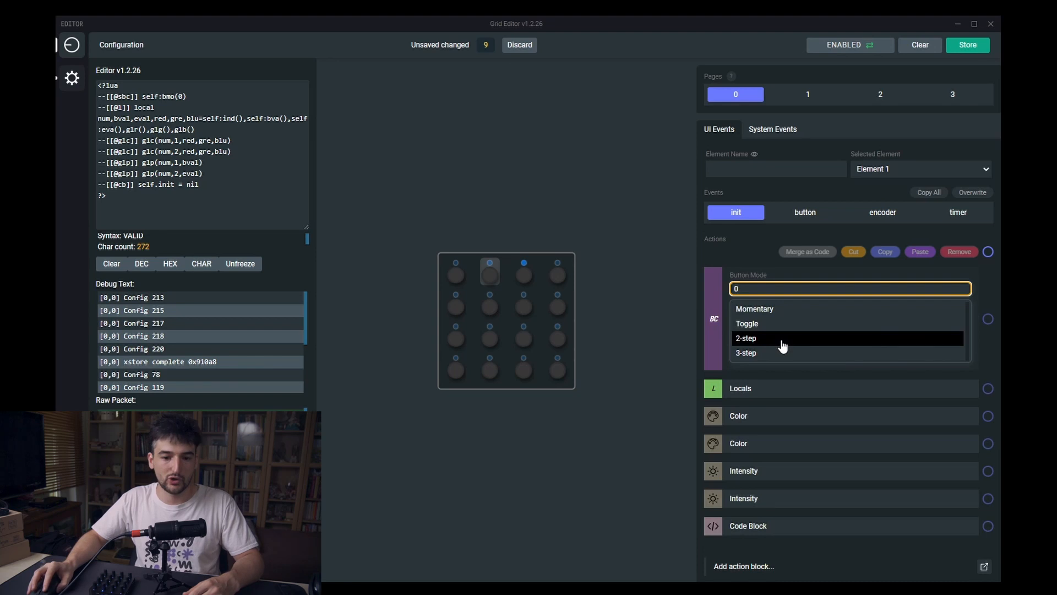
pyautogui.moveTo(754, 353)
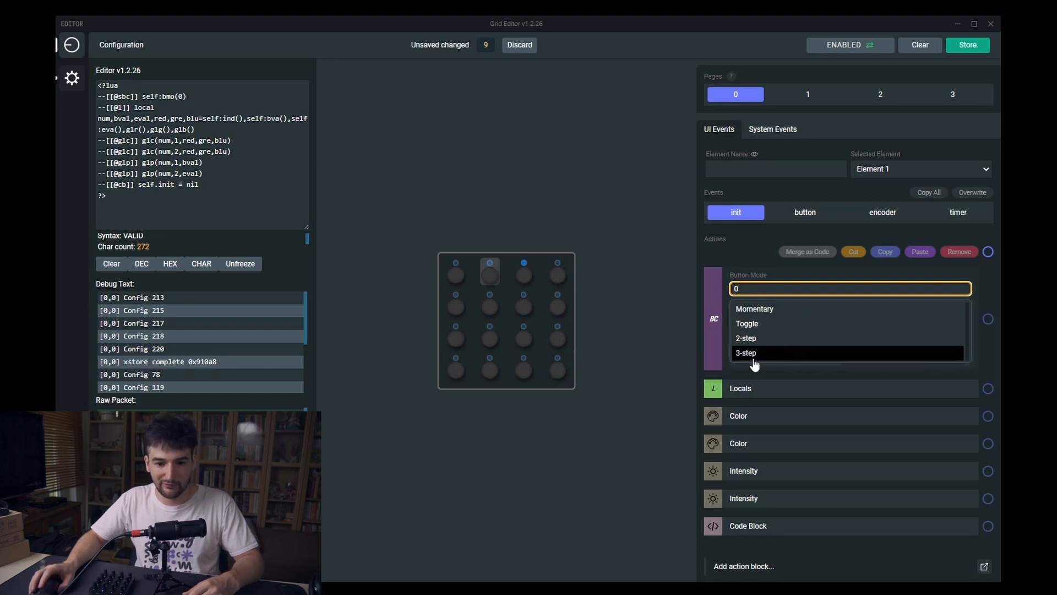
pyautogui.click(745, 352)
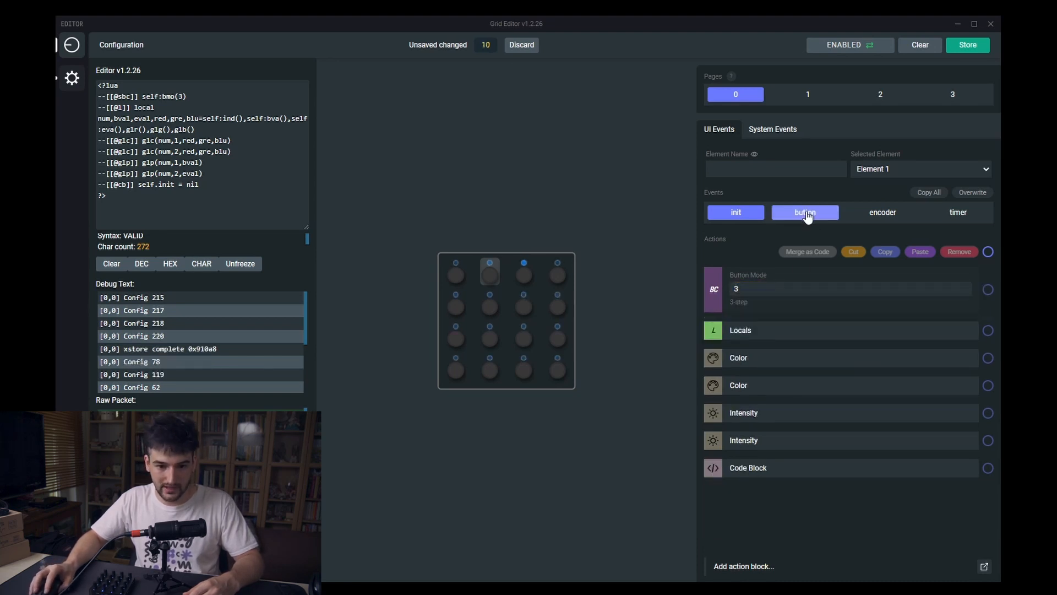
pyautogui.click(805, 212)
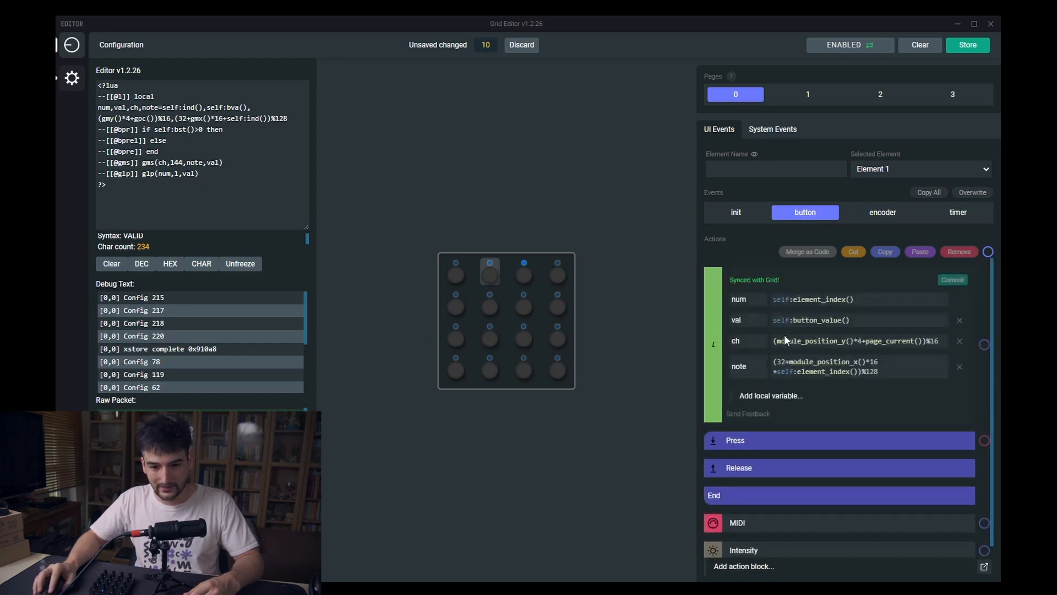
# Step: Move the MIDI action into the Press branch of Element 1's button event
pyautogui.doubleClick(811, 320)
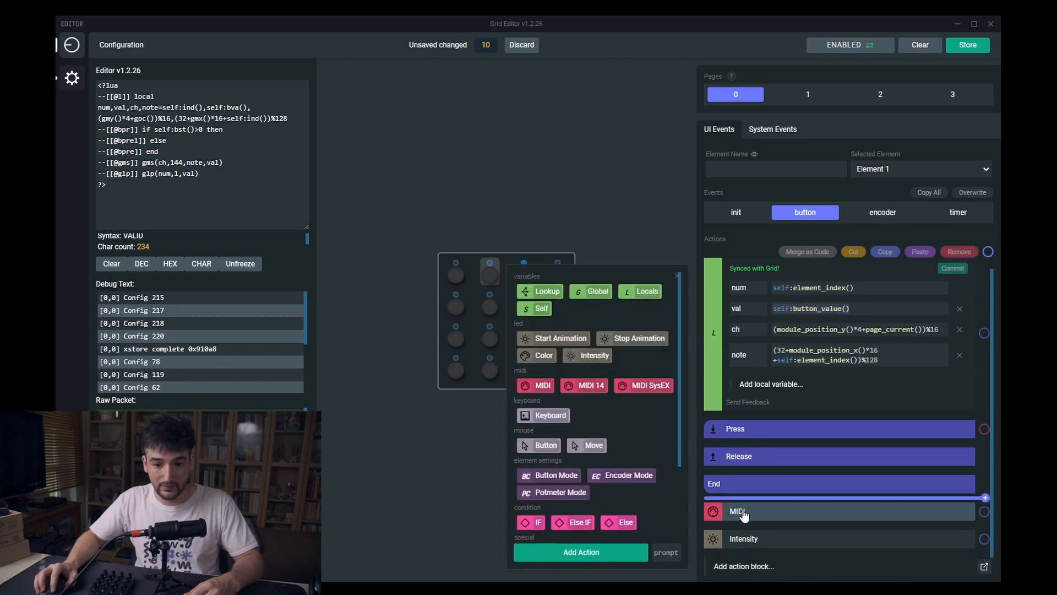
pyautogui.click(736, 511)
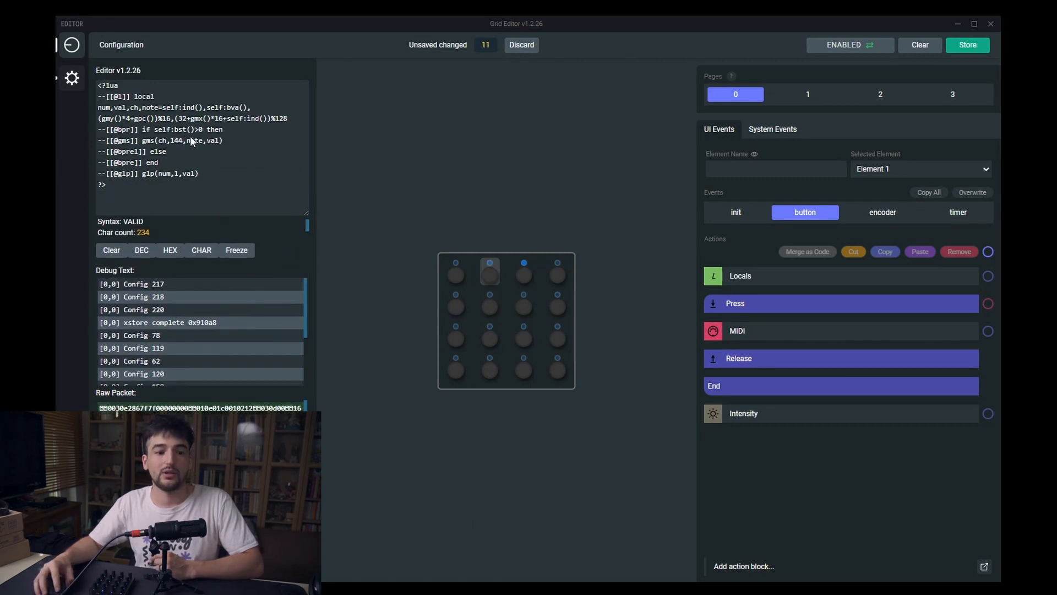
pyautogui.moveTo(228, 138)
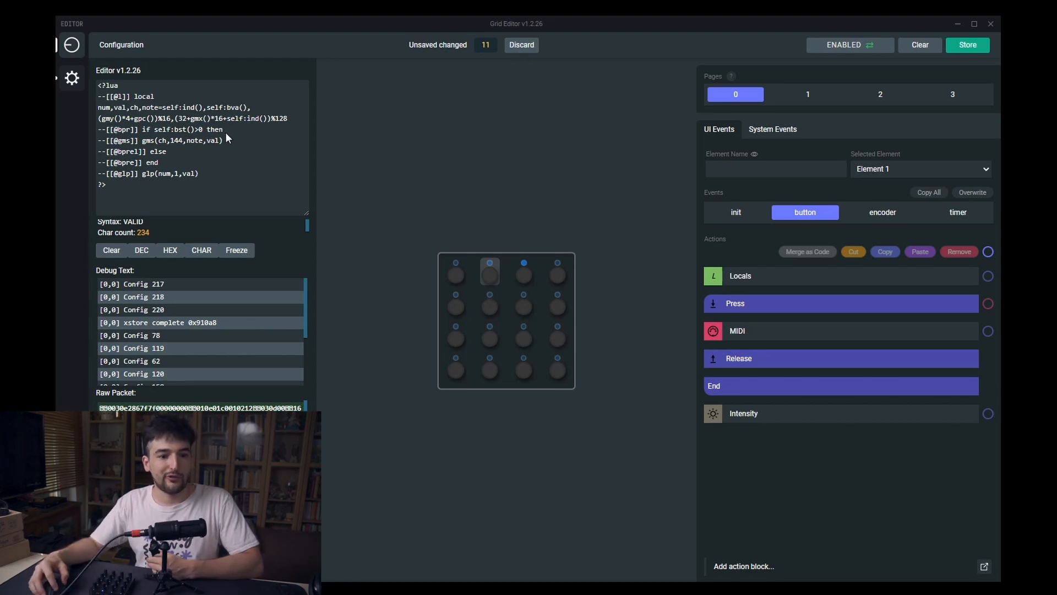
pyautogui.moveTo(157, 169)
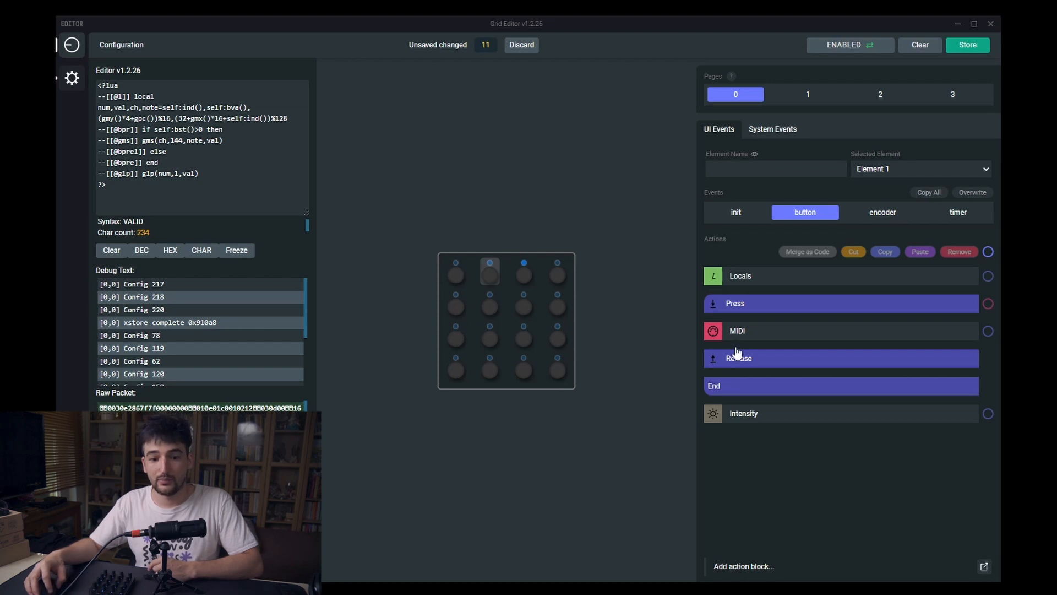
pyautogui.click(72, 77)
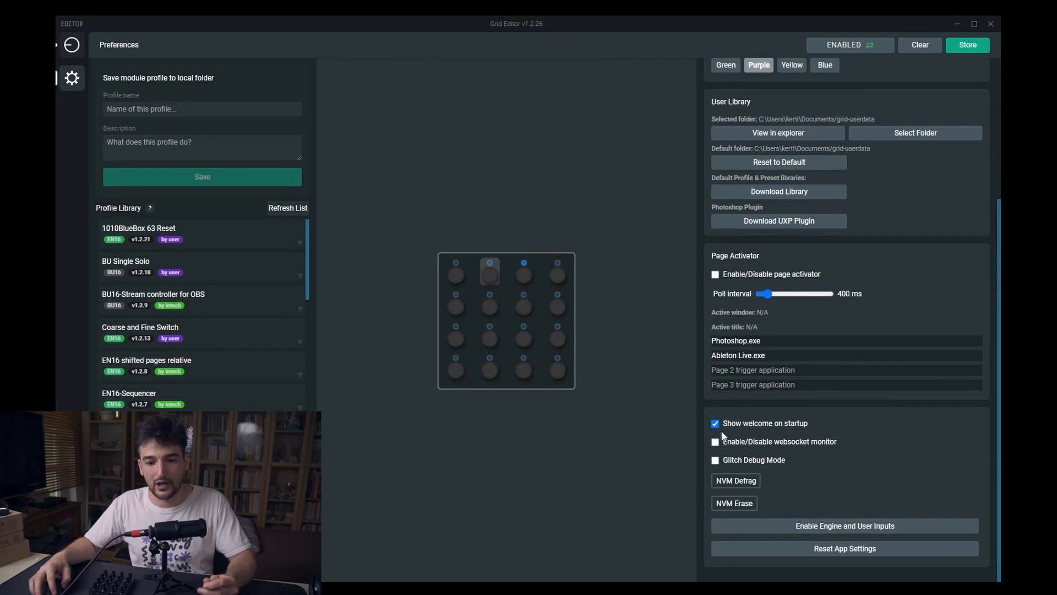
# Step: Tick Enable/Disable websocket monitor in Preferences to start logging grid ping/pong packets
pyautogui.click(715, 441)
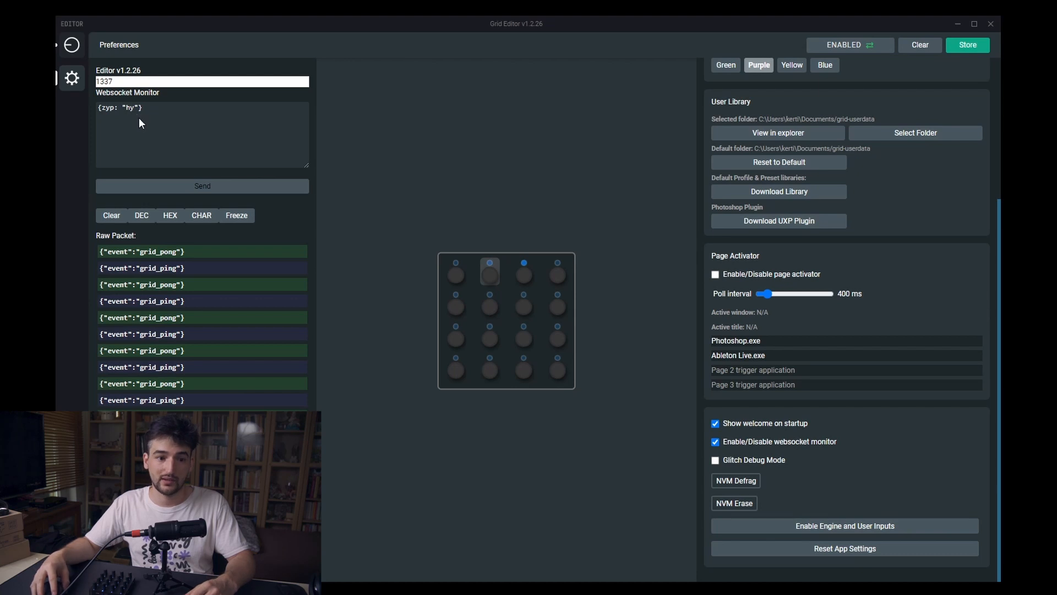
# Step: Send the test message {zyp: "hy"} through the websocket monitor, logging it among ping/pong entries
pyautogui.click(202, 185)
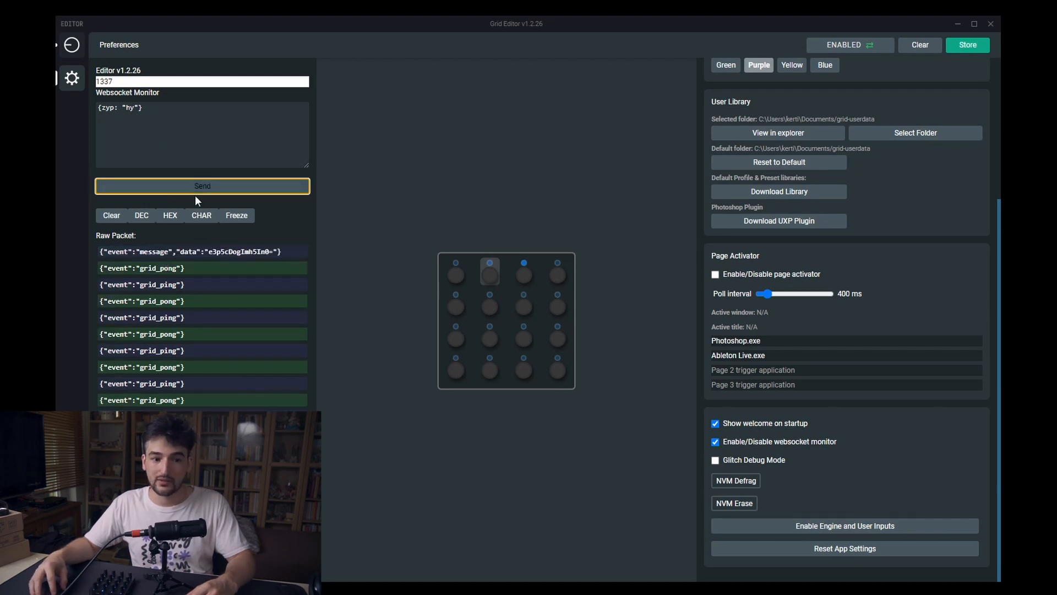
pyautogui.click(202, 186)
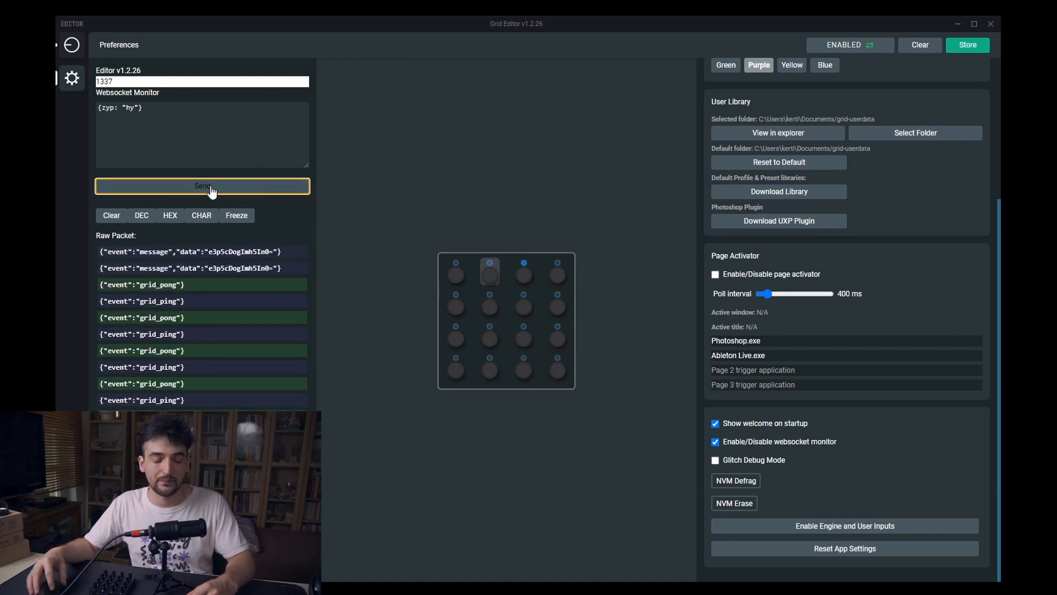
pyautogui.click(202, 186)
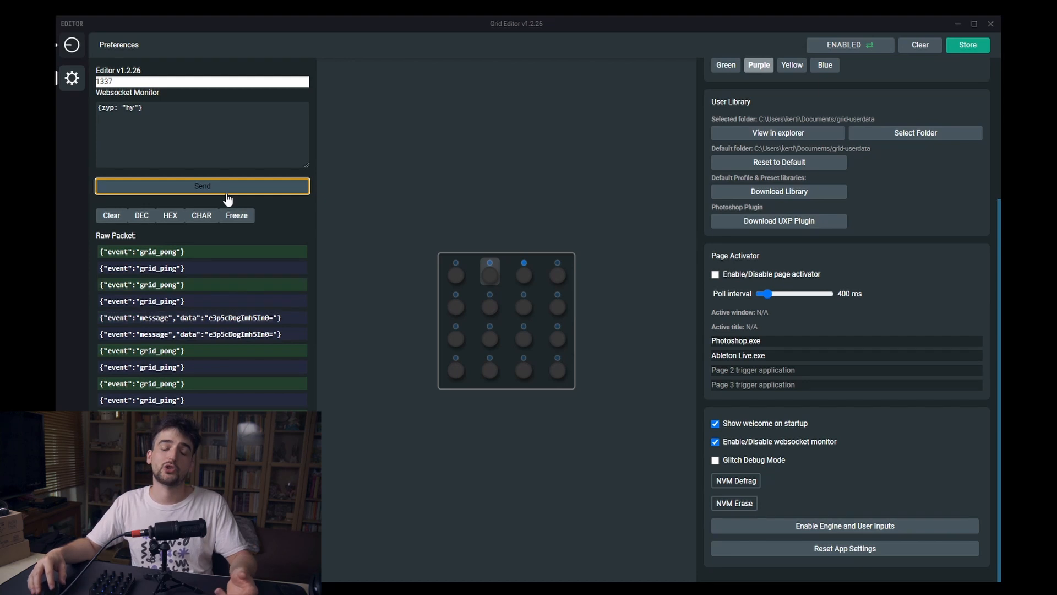
pyautogui.moveTo(423, 305)
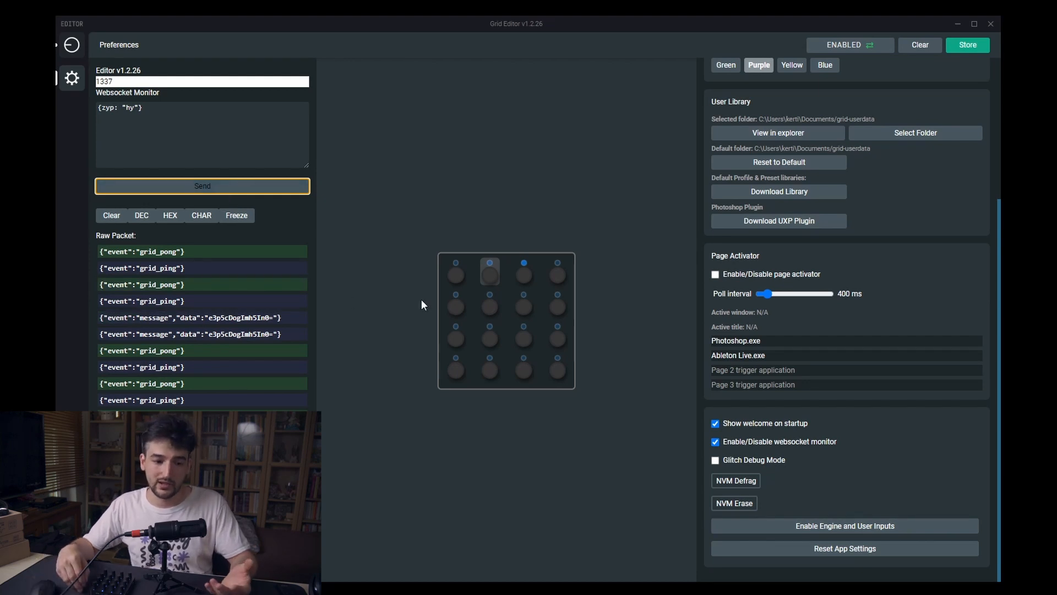
pyautogui.click(202, 81)
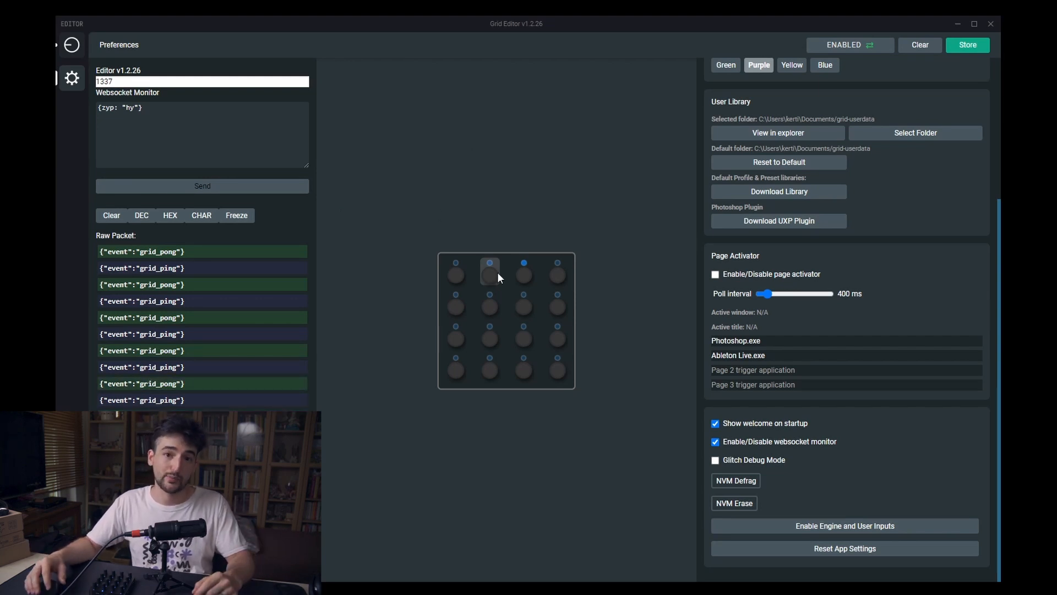
pyautogui.moveTo(460, 311)
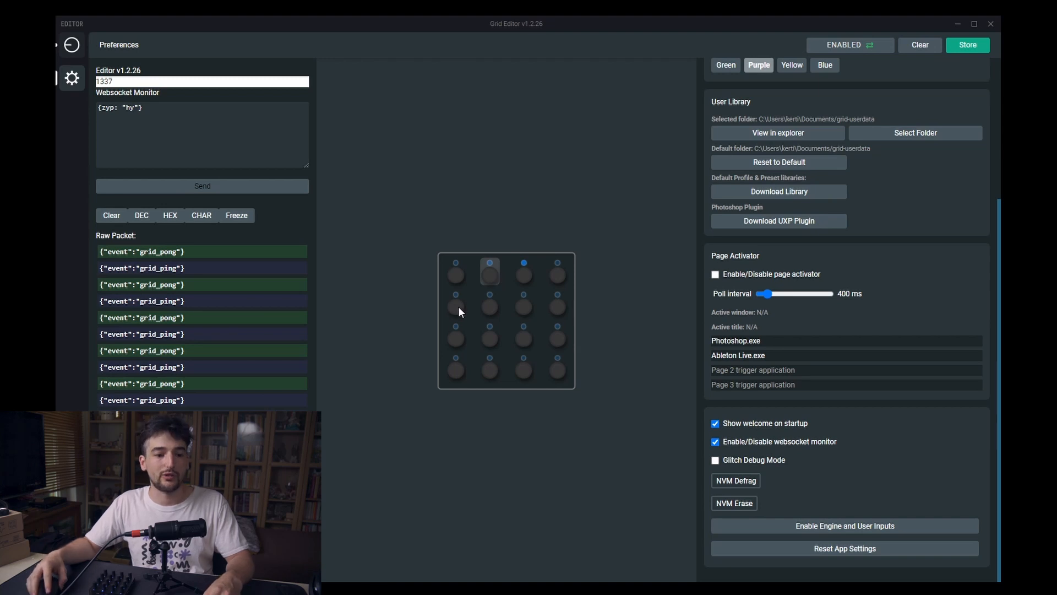
pyautogui.moveTo(415, 293)
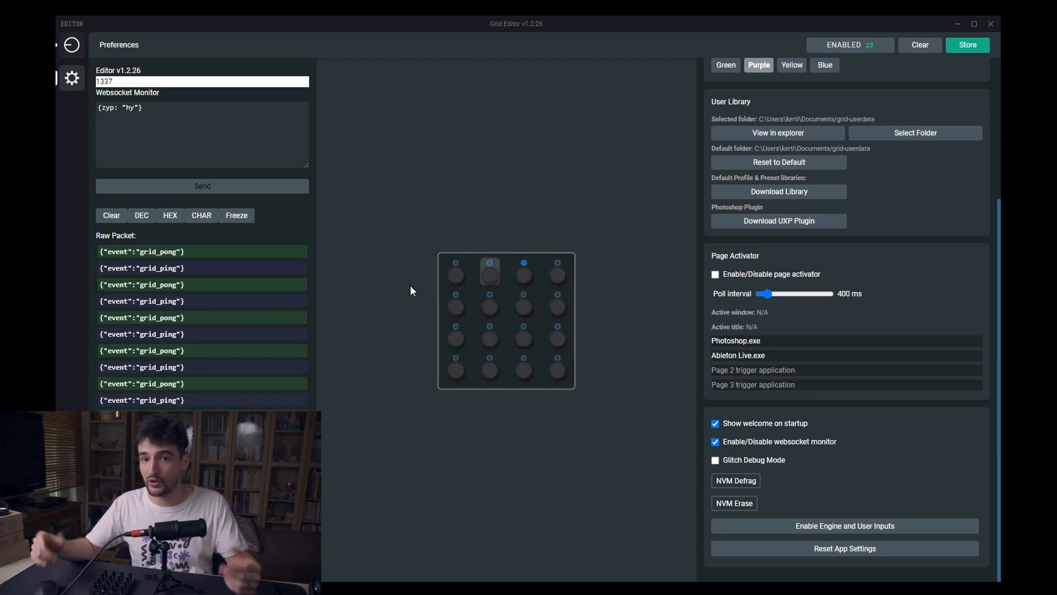
pyautogui.moveTo(441, 279)
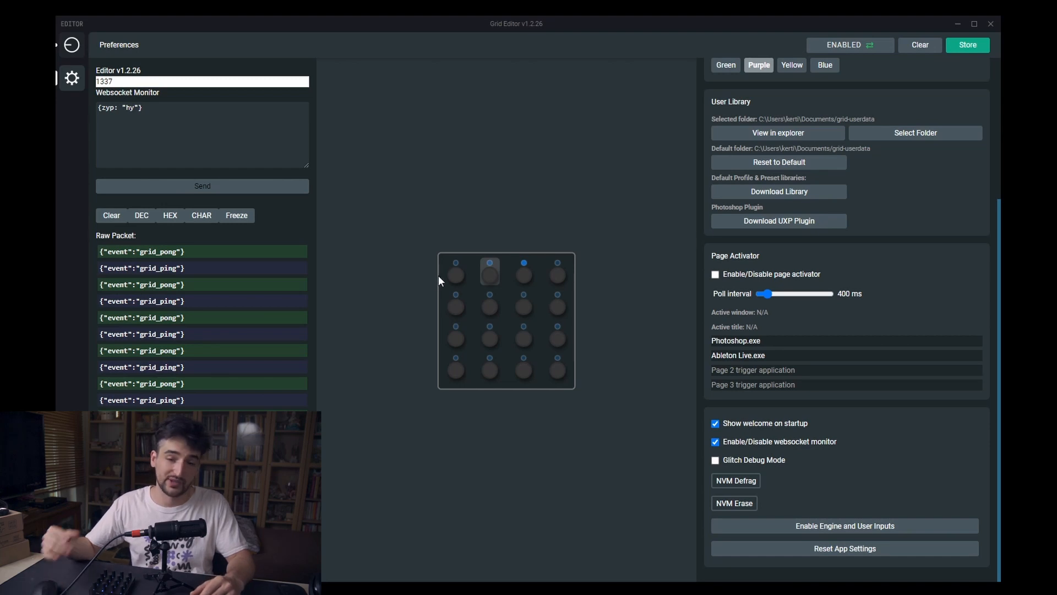